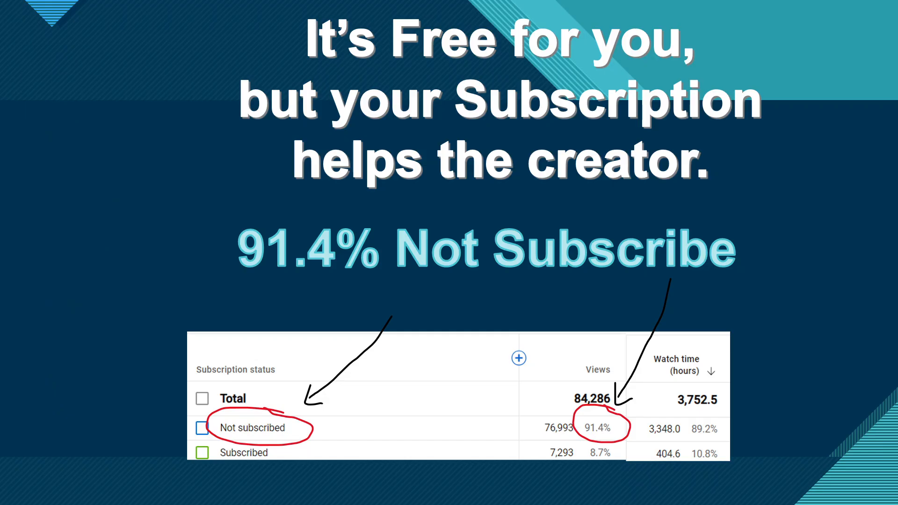
Advance past the 'Not Subscribe' slide to the thanks, like and subscribe slide
{"action": "key", "text": "Right"}
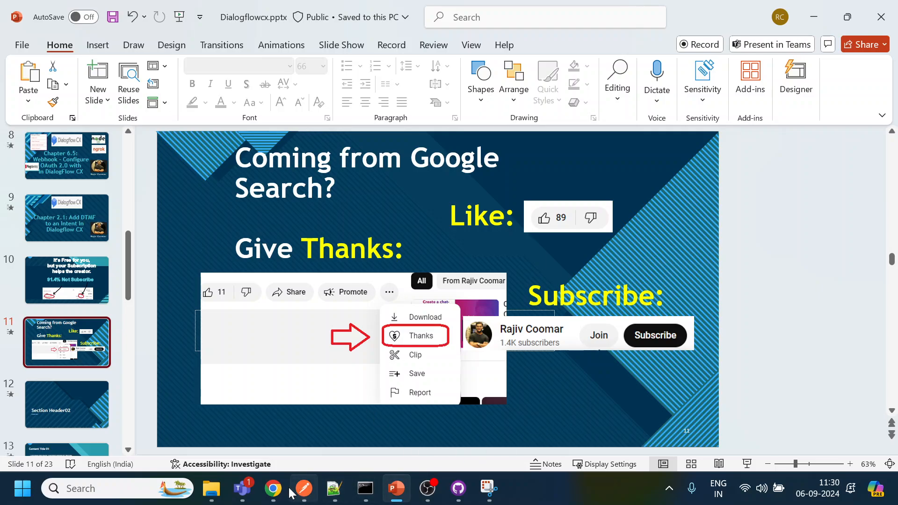
Bring Chrome forward on the Dialogflow CX ReadTheManual agent's Default Start Flow
{"action": "left_click", "coordinate": [272, 488]}
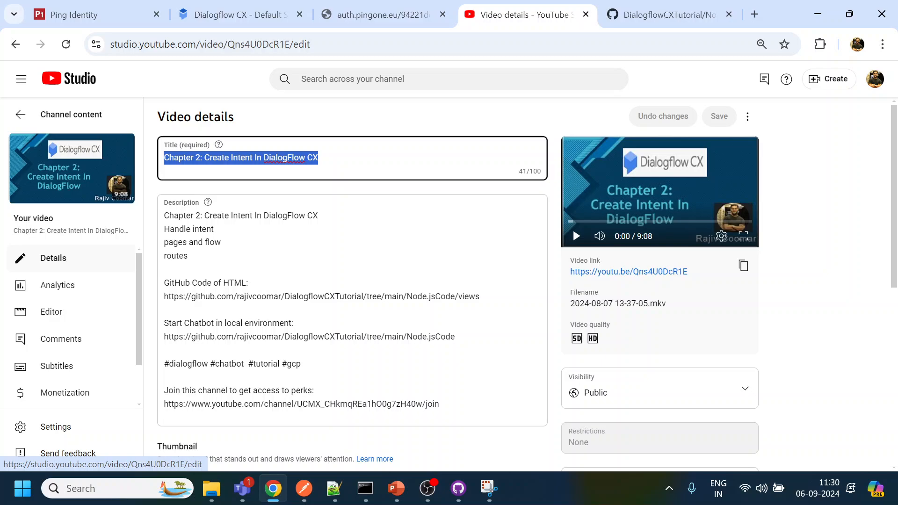
{"action": "left_click", "coordinate": [239, 14]}
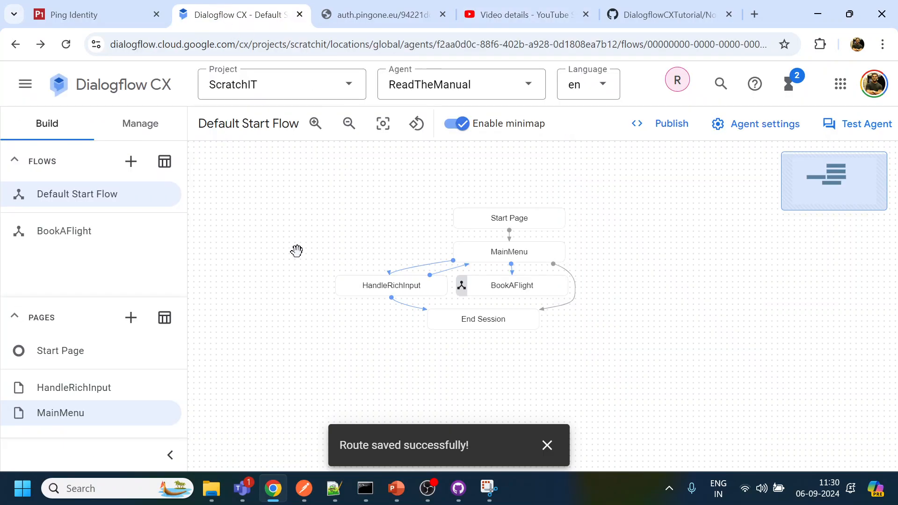
{"action": "mouse_move", "coordinate": [256, 232]}
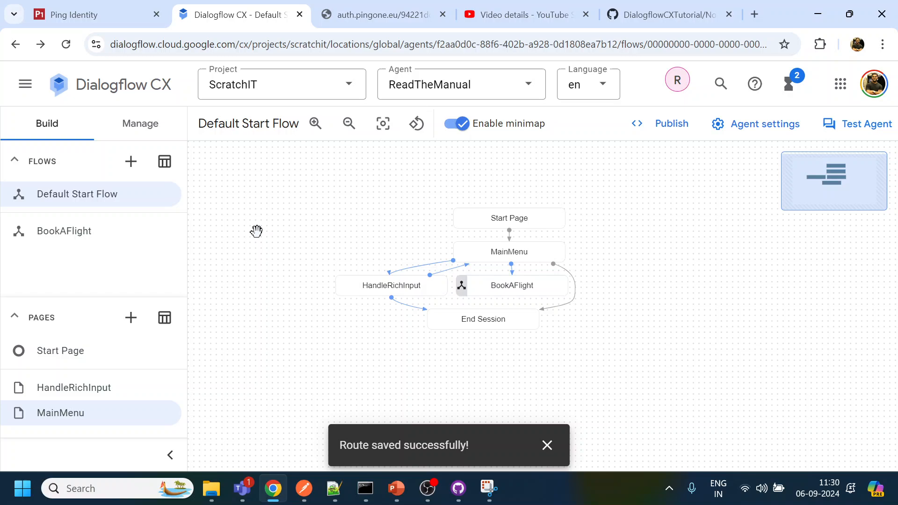
{"action": "mouse_move", "coordinate": [556, 247]}
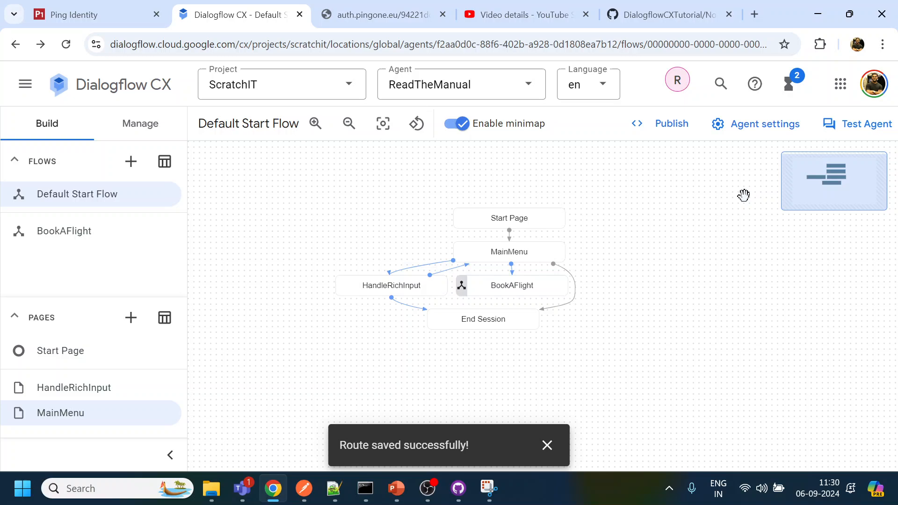
{"action": "mouse_move", "coordinate": [534, 202]}
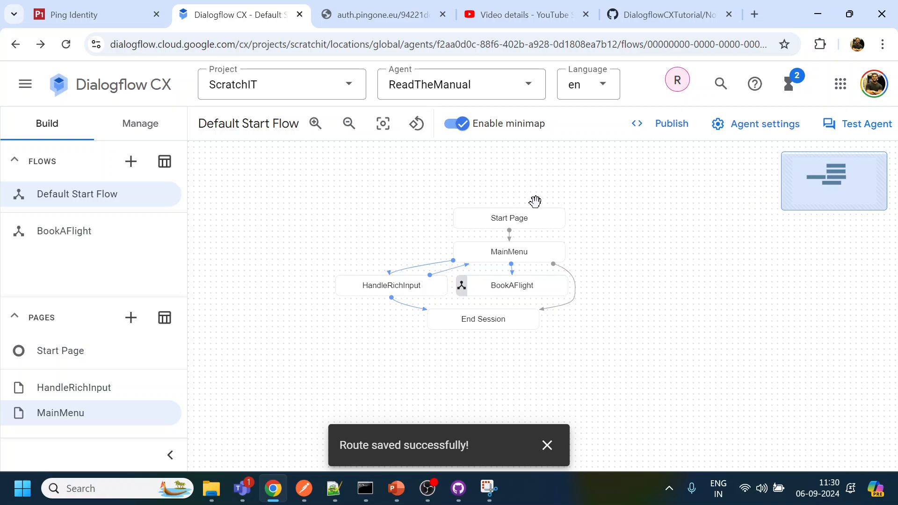
Review the MainMenu page's Sales route settings and return to its route list
{"action": "left_click", "coordinate": [509, 251]}
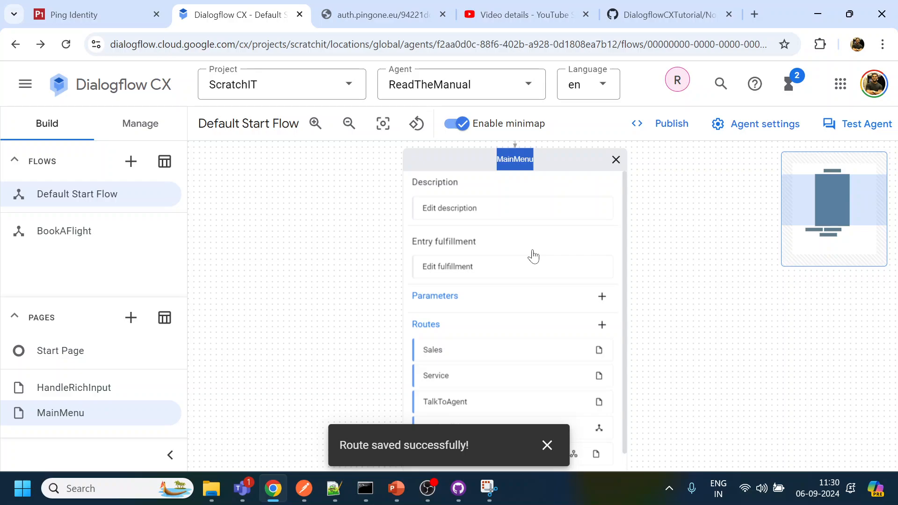
{"action": "mouse_move", "coordinate": [712, 337]}
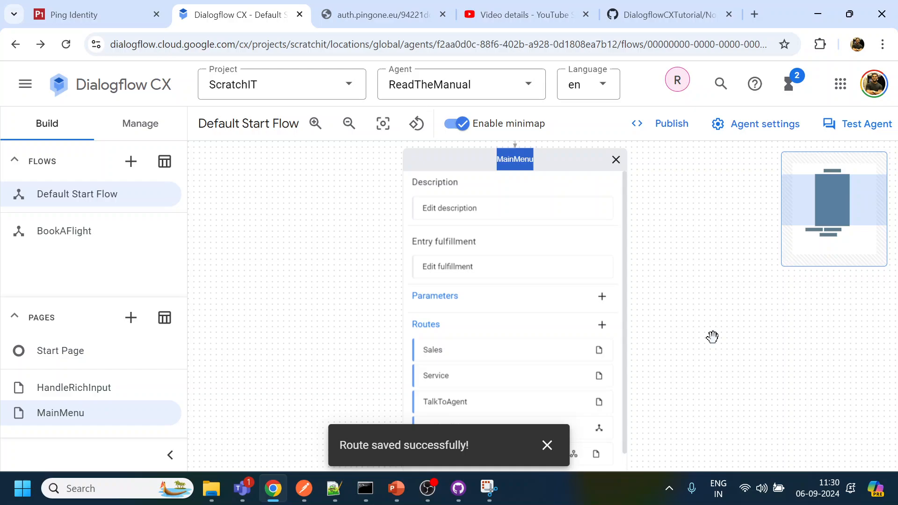
{"action": "mouse_move", "coordinate": [666, 312]}
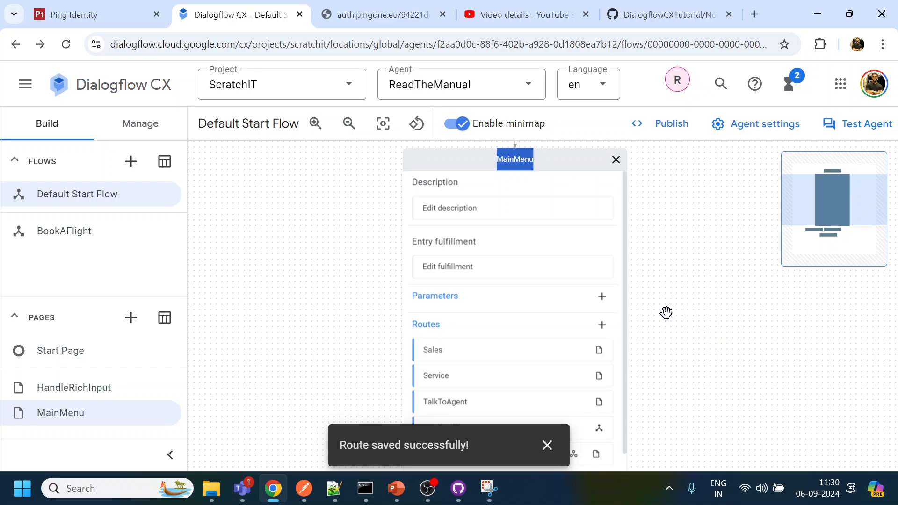
{"action": "left_click", "coordinate": [432, 349]}
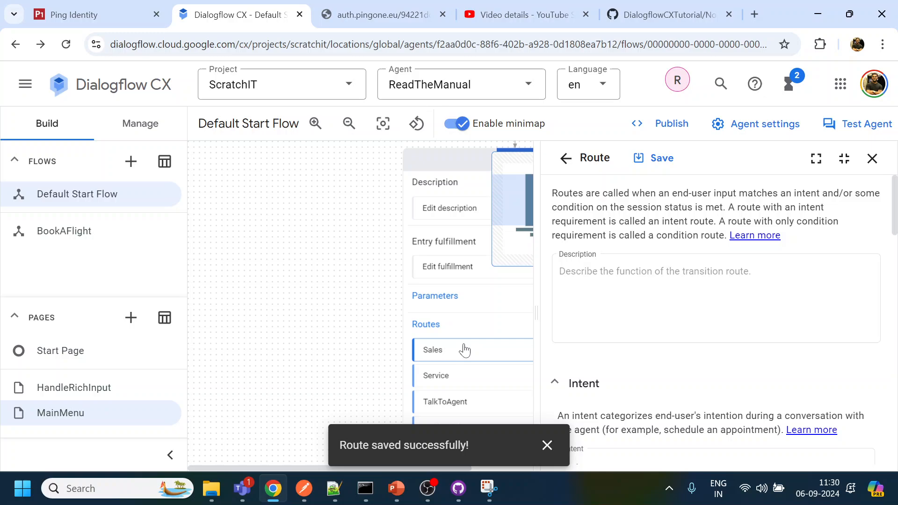
{"action": "left_click", "coordinate": [432, 349]}
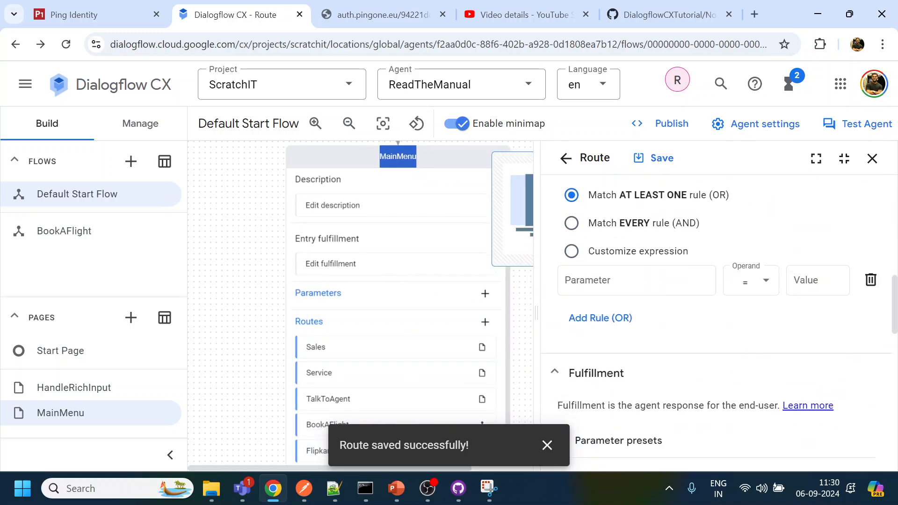
{"action": "scroll", "scroll_direction": "down", "scroll_amount": 3}
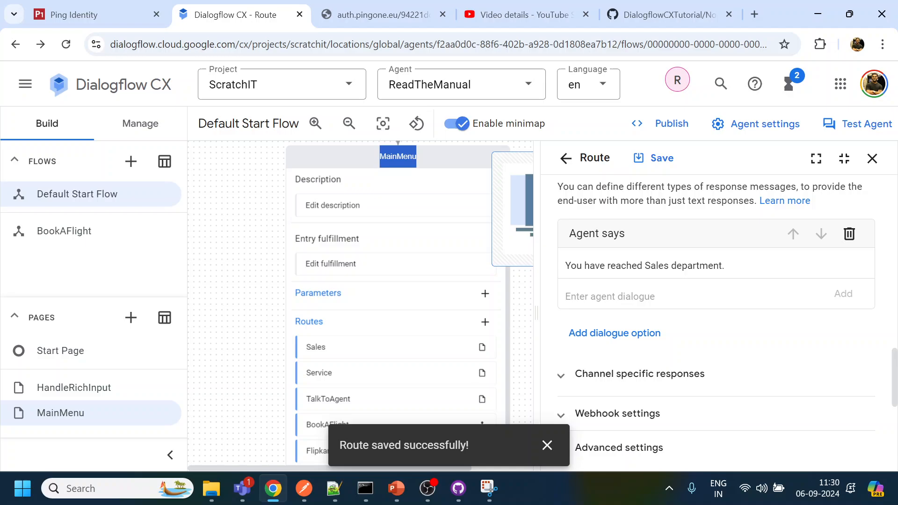
{"action": "left_click", "coordinate": [871, 159]}
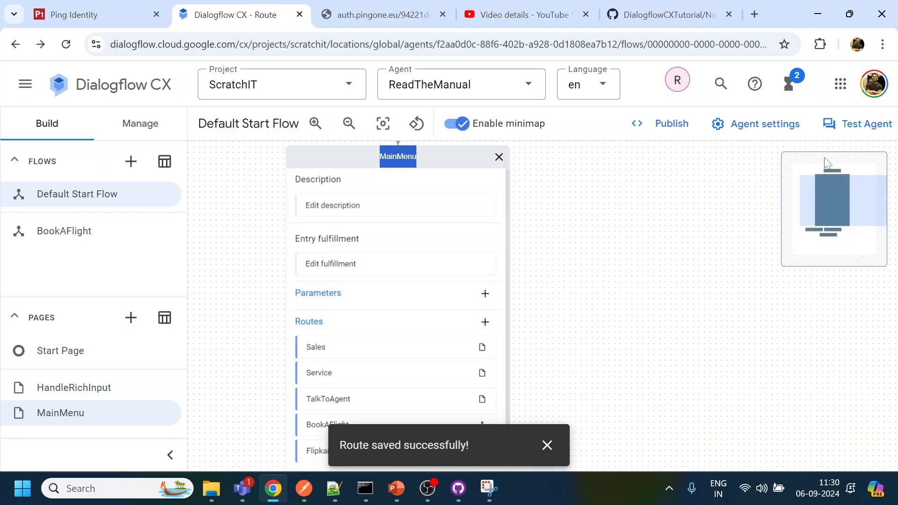
Open the Sales intent under Manage > Intents and inspect its empty DTMF pattern field
{"action": "left_click", "coordinate": [140, 123]}
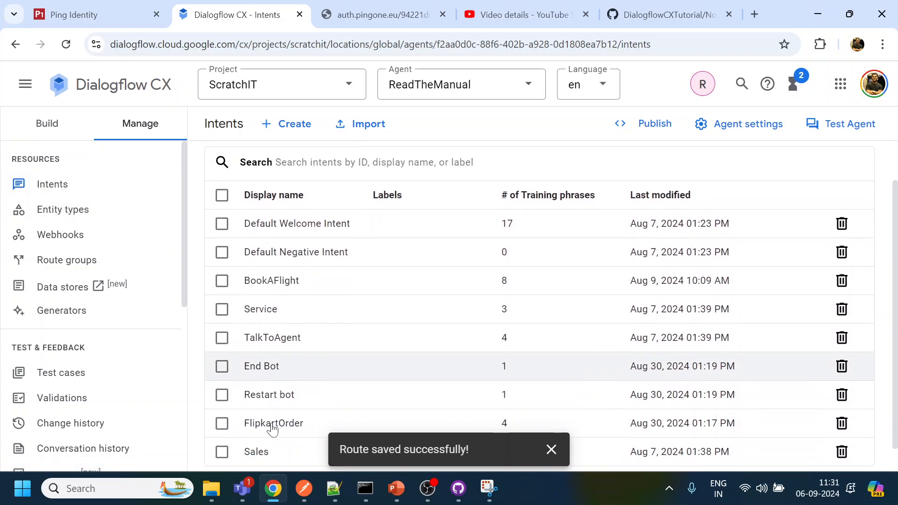
{"action": "left_click", "coordinate": [256, 452]}
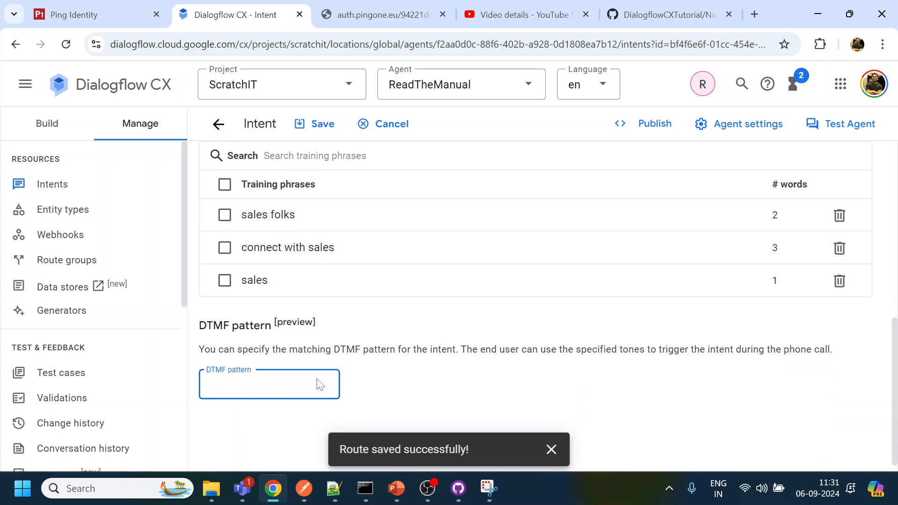
{"action": "left_click", "coordinate": [269, 383]}
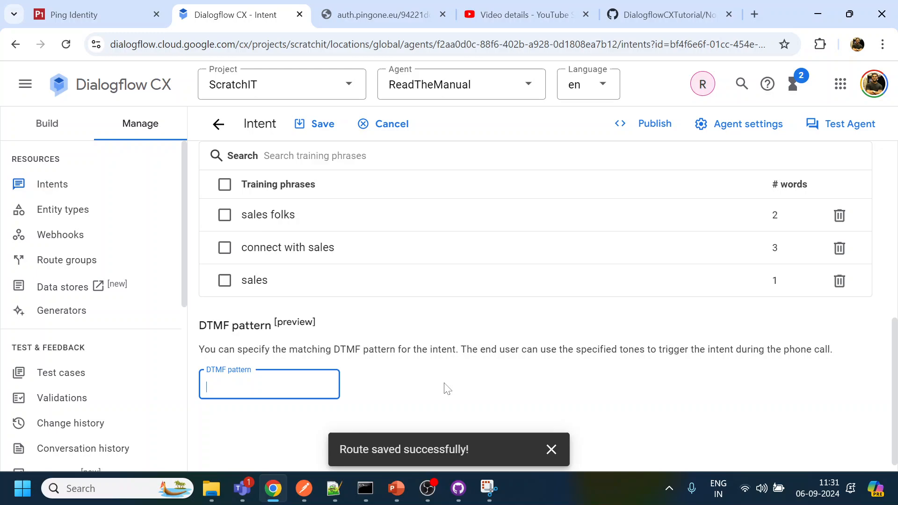
{"action": "left_click", "coordinate": [747, 124]}
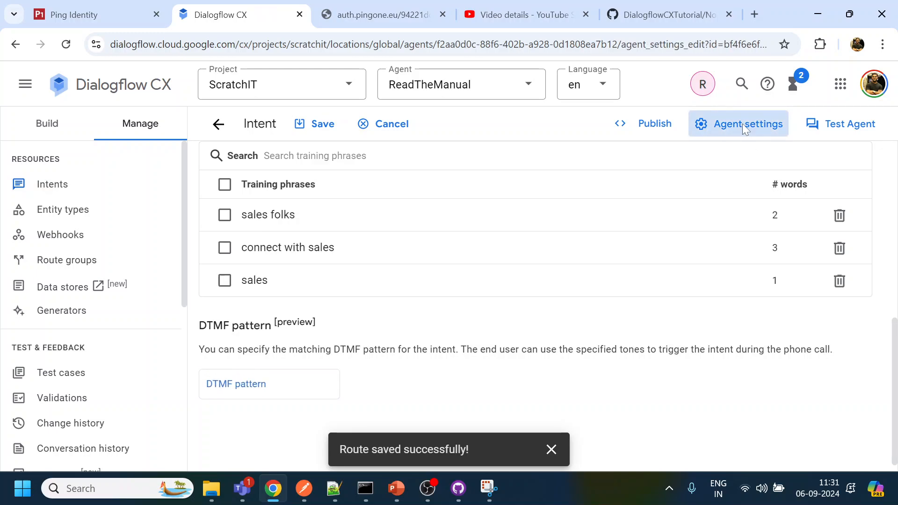
Enable DTMF in the agent's speech and IVR settings and save them
{"action": "left_click", "coordinate": [738, 124]}
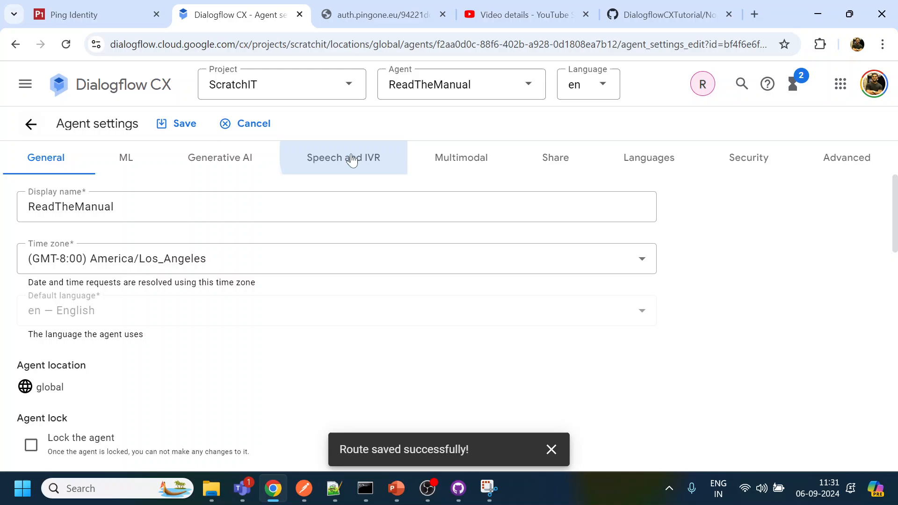
{"action": "left_click", "coordinate": [343, 157]}
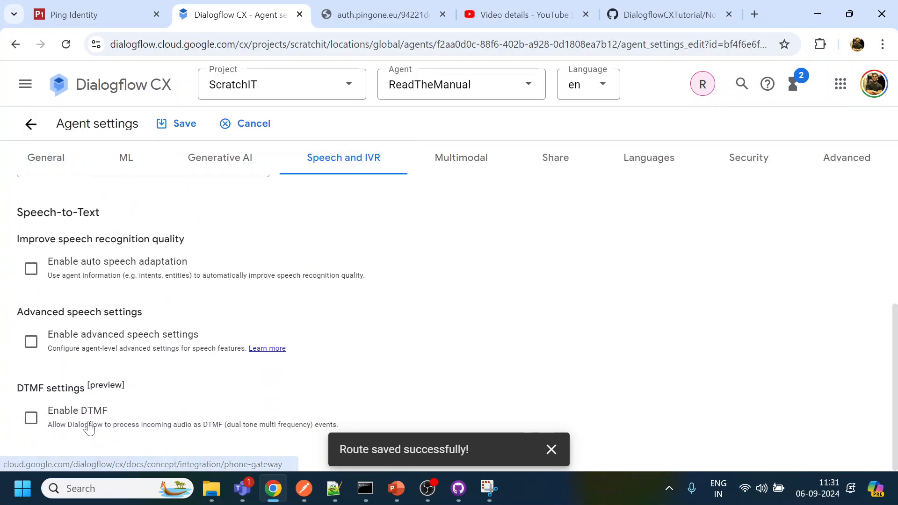
{"action": "left_click", "coordinate": [31, 418]}
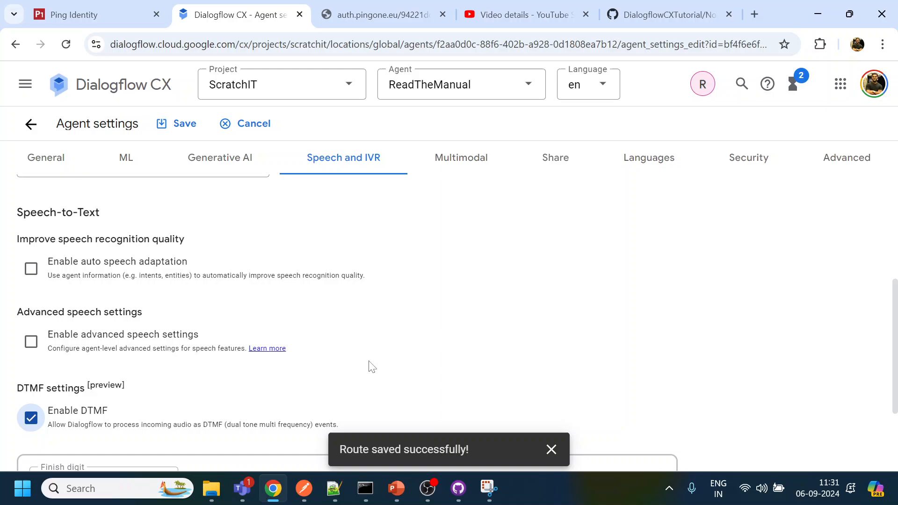
{"action": "scroll", "scroll_direction": "down", "scroll_amount": 3}
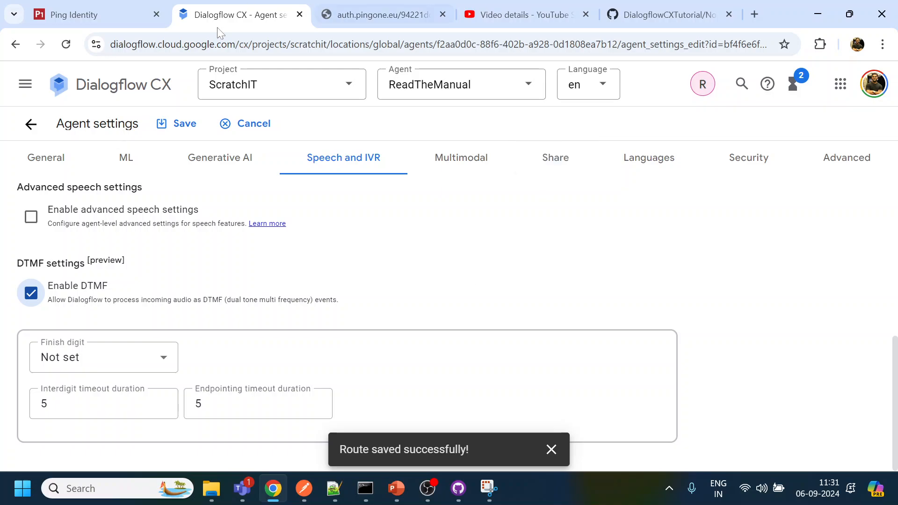
{"action": "left_click", "coordinate": [182, 123]}
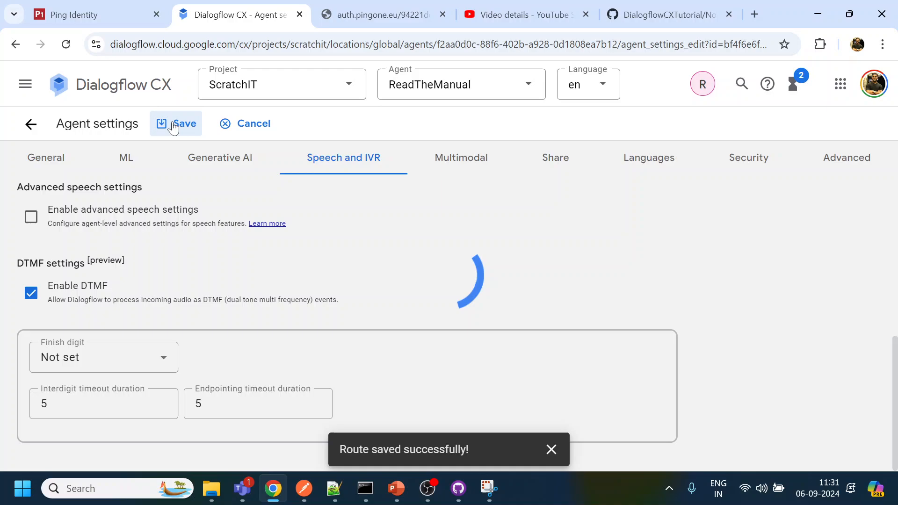
Return to the Sales intent, then bring up the MainMenu page's options in the Pages panel
{"action": "left_click", "coordinate": [183, 123]}
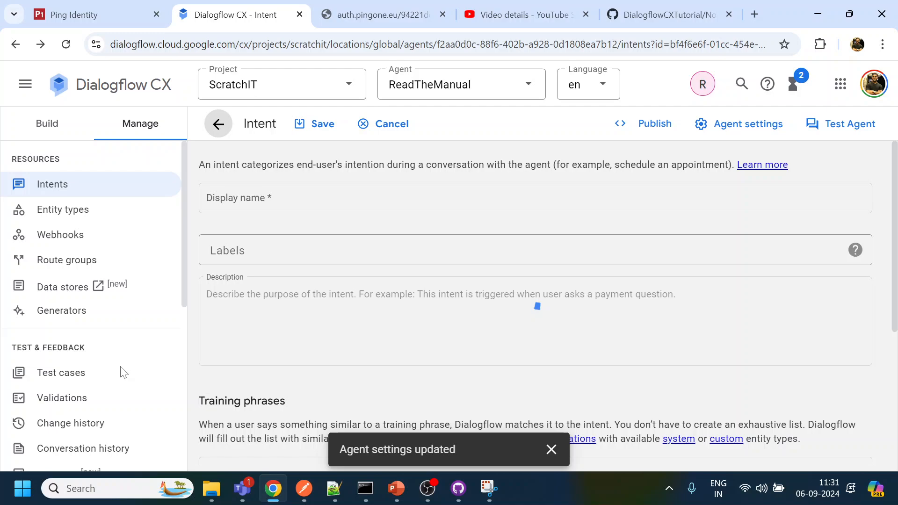
{"action": "type", "text": "Sales"}
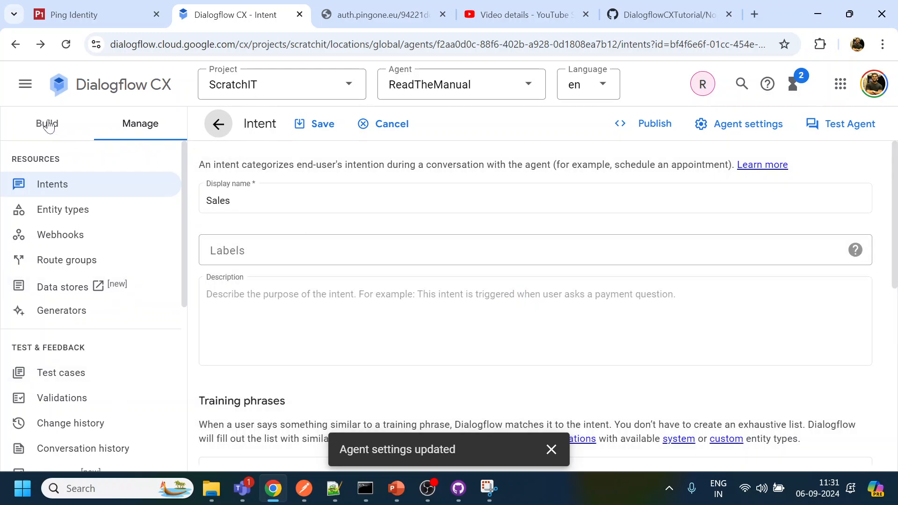
{"action": "left_click", "coordinate": [47, 123]}
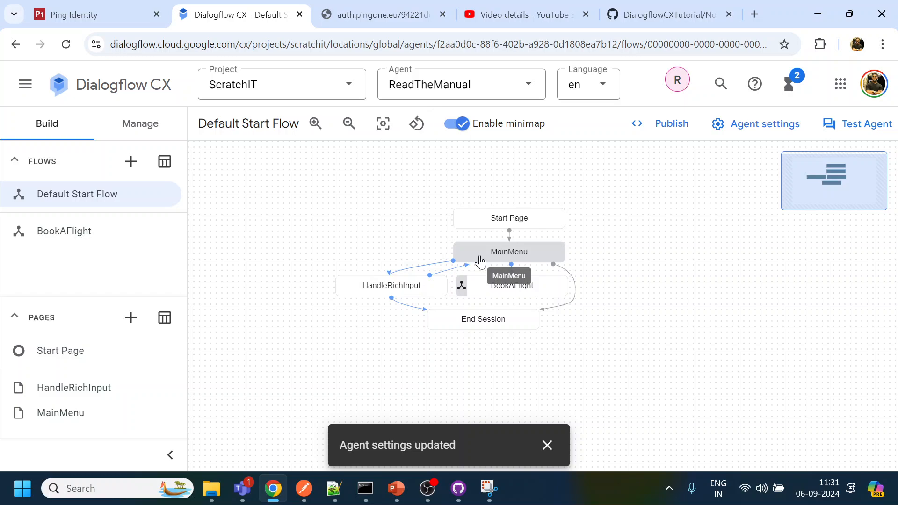
{"action": "left_click", "coordinate": [168, 412]}
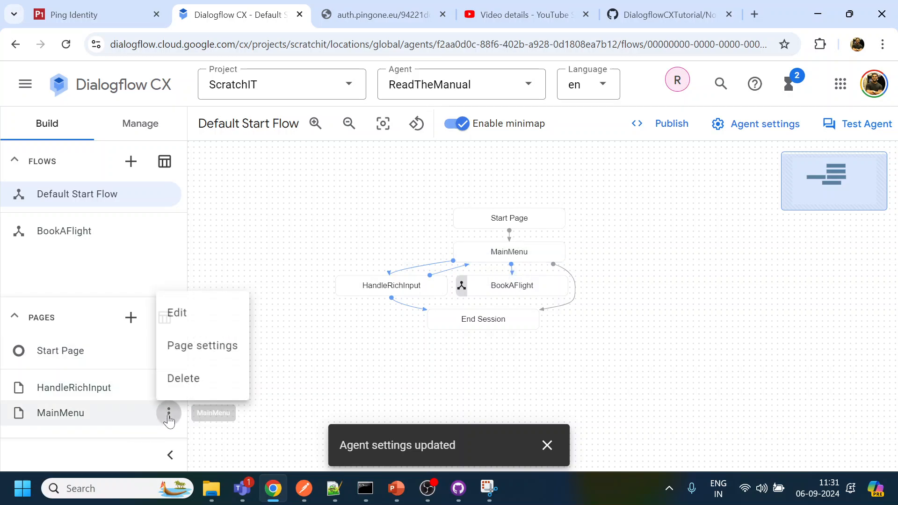
Enable DTMF in MainMenu's page settings and review the finish digit choices
{"action": "left_click", "coordinate": [202, 345]}
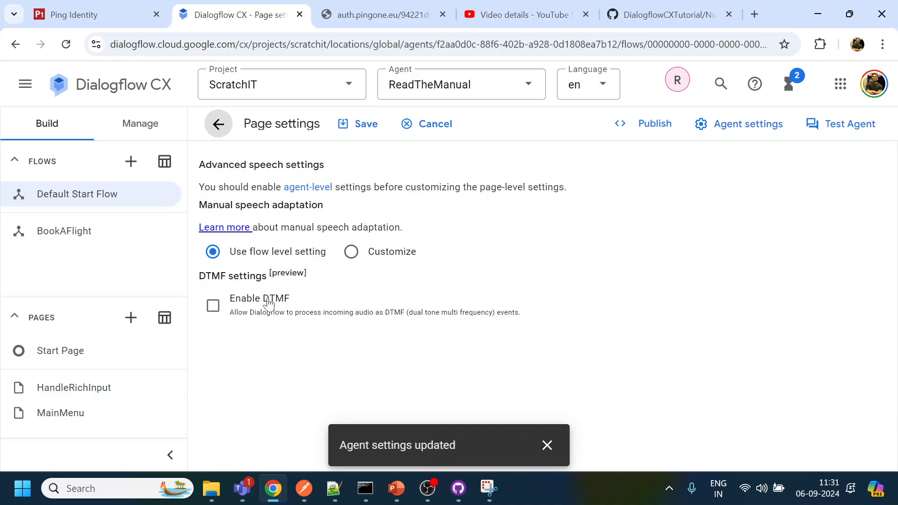
{"action": "left_click", "coordinate": [212, 306]}
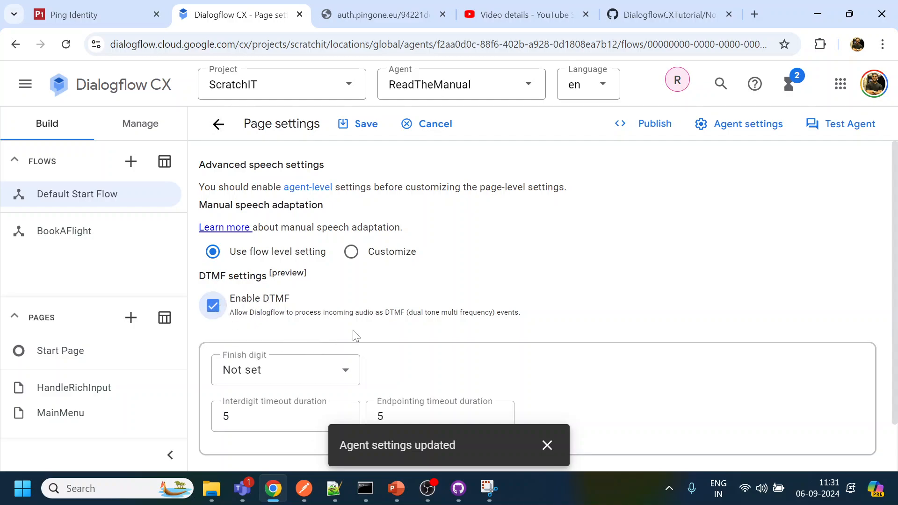
{"action": "scroll", "scroll_direction": "down", "scroll_amount": 3}
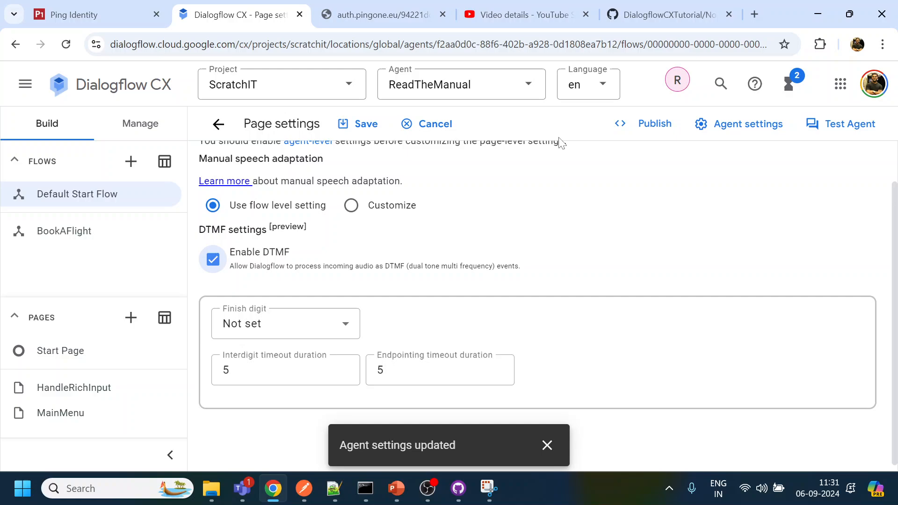
{"action": "mouse_move", "coordinate": [281, 327]}
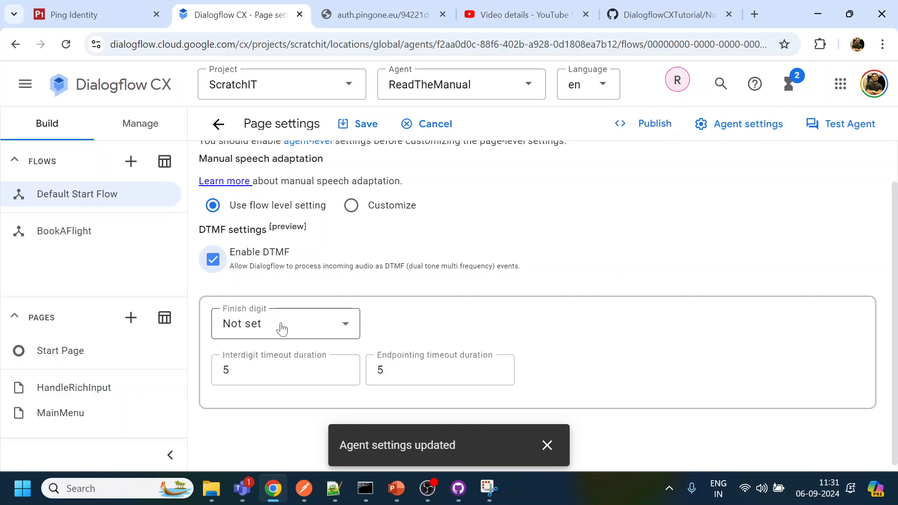
{"action": "left_click", "coordinate": [284, 322]}
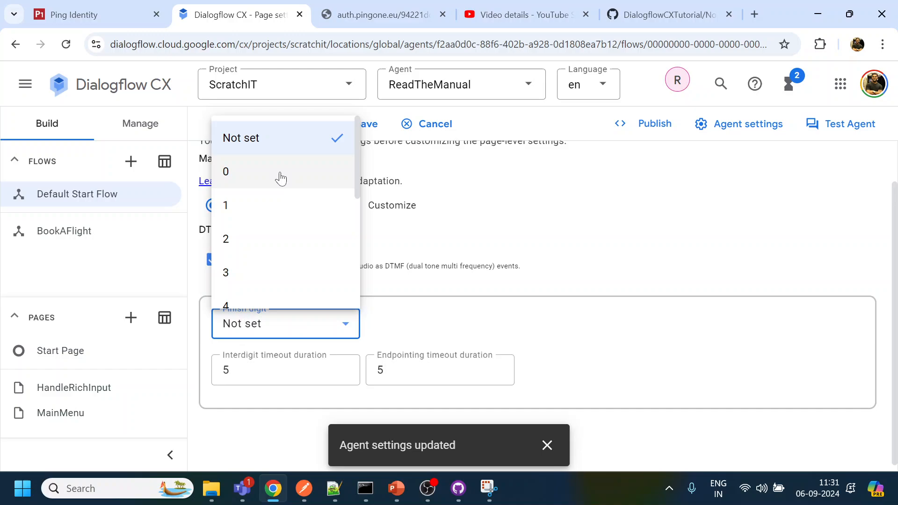
{"action": "scroll", "scroll_direction": "down", "scroll_amount": 3}
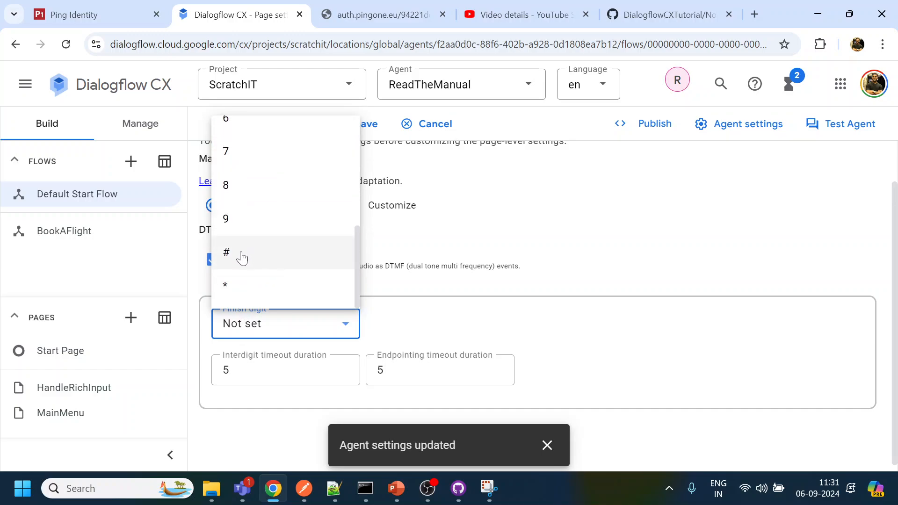
{"action": "mouse_move", "coordinate": [392, 316]}
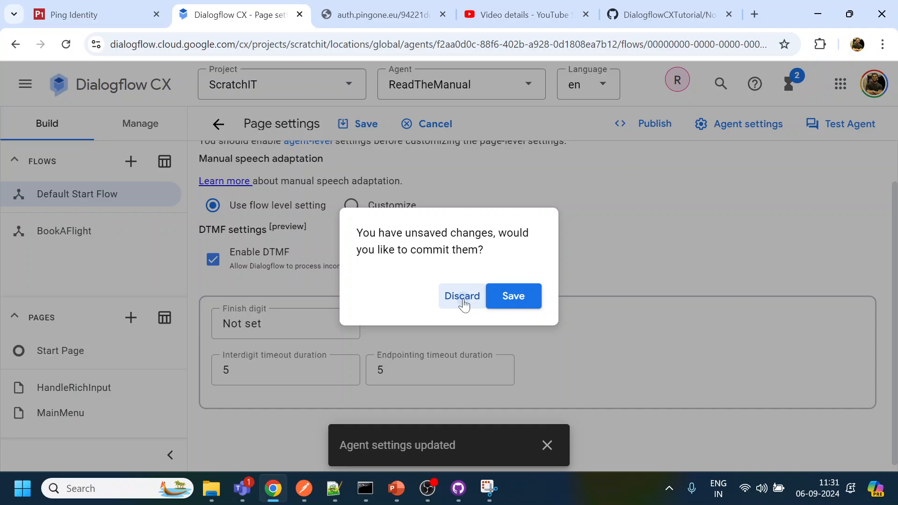
Discard the unsaved MainMenu DTMF changes and show the intents list under Manage
{"action": "left_click", "coordinate": [461, 296]}
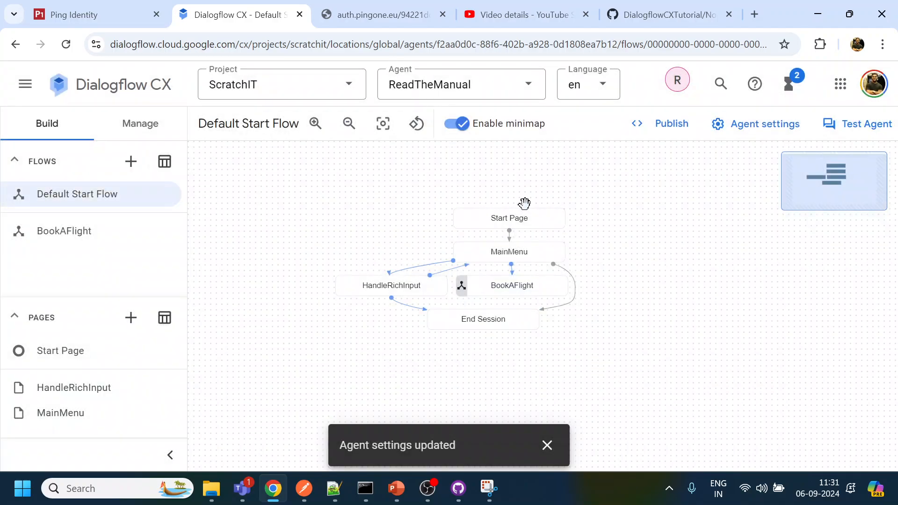
{"action": "left_click", "coordinate": [508, 252]}
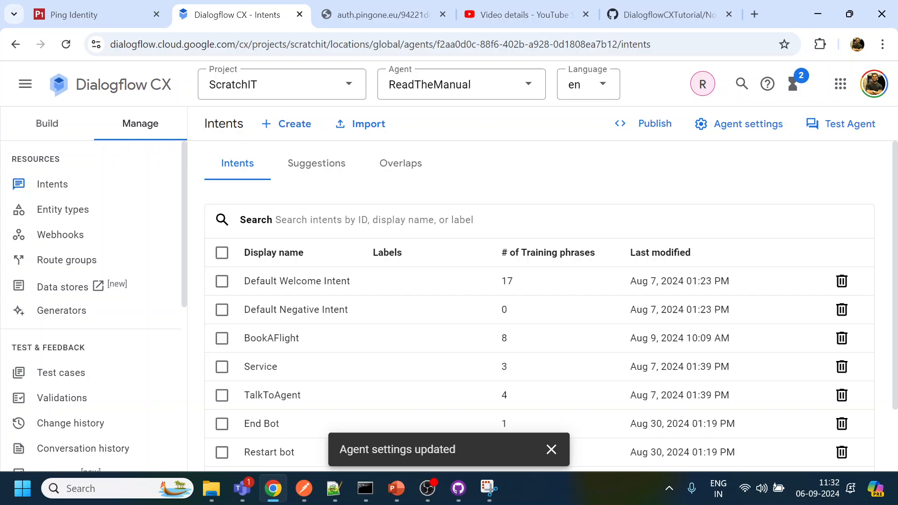
Check the Service intent's DTMF pattern field, save it, and return to the Default Start Flow
{"action": "left_click", "coordinate": [292, 123]}
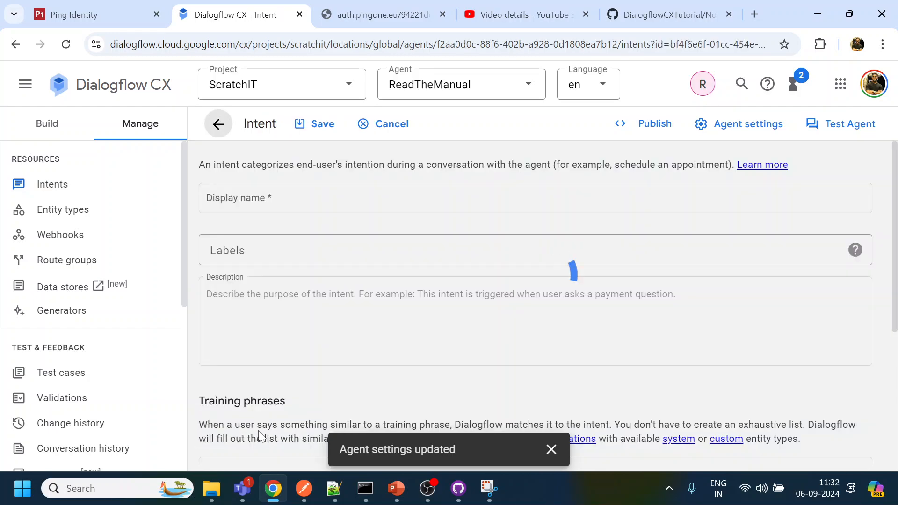
{"action": "scroll", "scroll_direction": "down", "scroll_amount": 3}
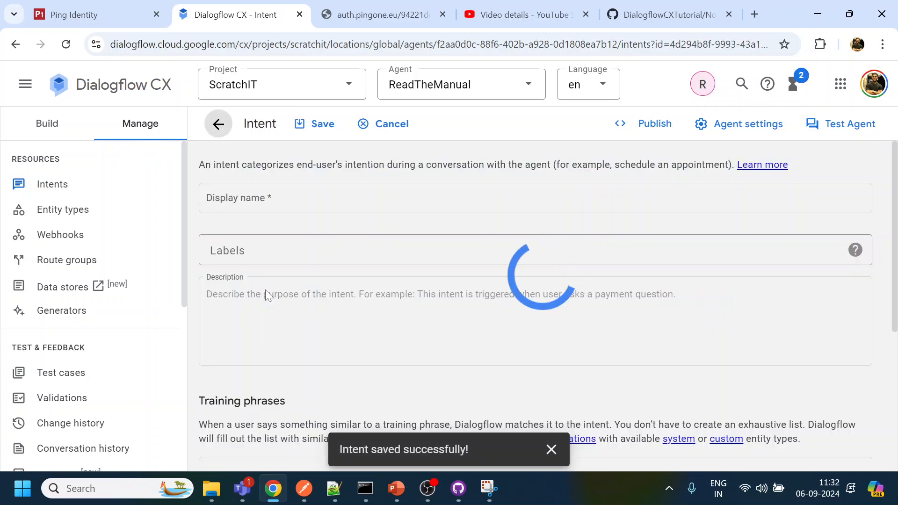
{"action": "scroll", "scroll_direction": "down", "scroll_amount": 3}
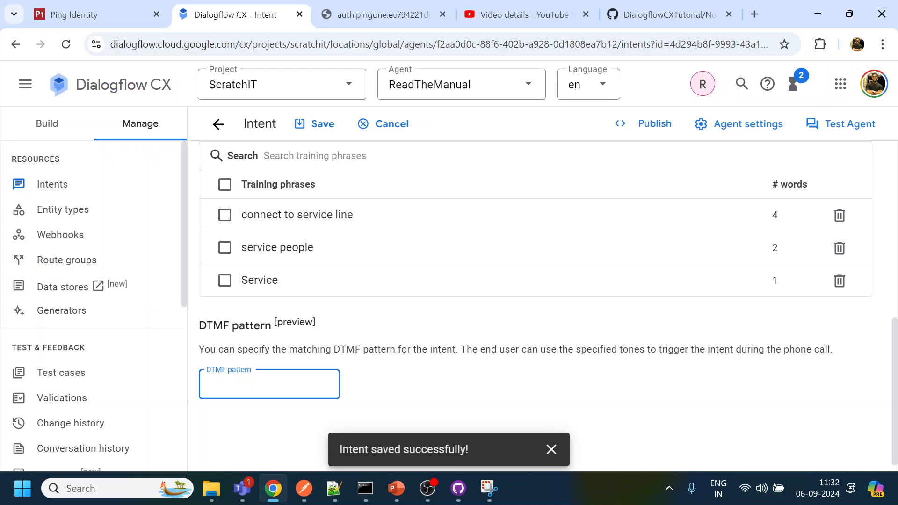
{"action": "left_click", "coordinate": [315, 124]}
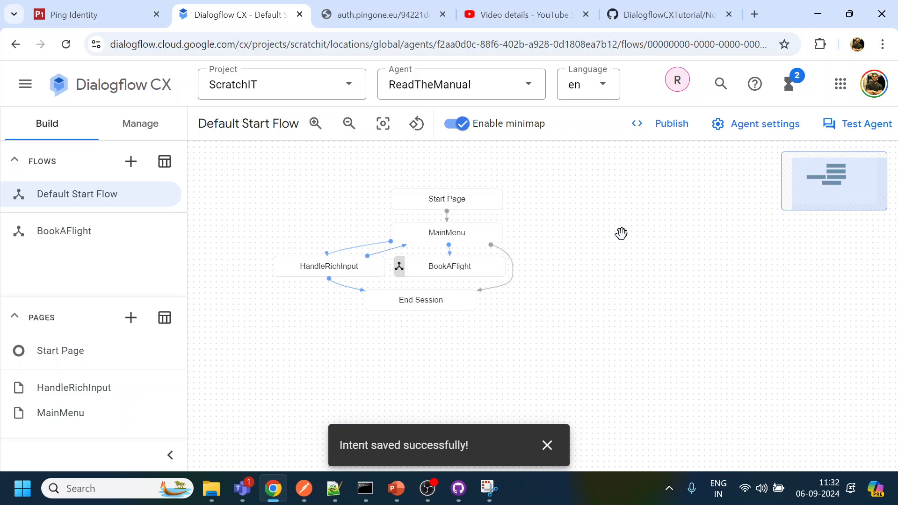
Write the welcome route response 'Please say Sales or press 1, or Service or press 2.'
{"action": "left_click", "coordinate": [448, 232]}
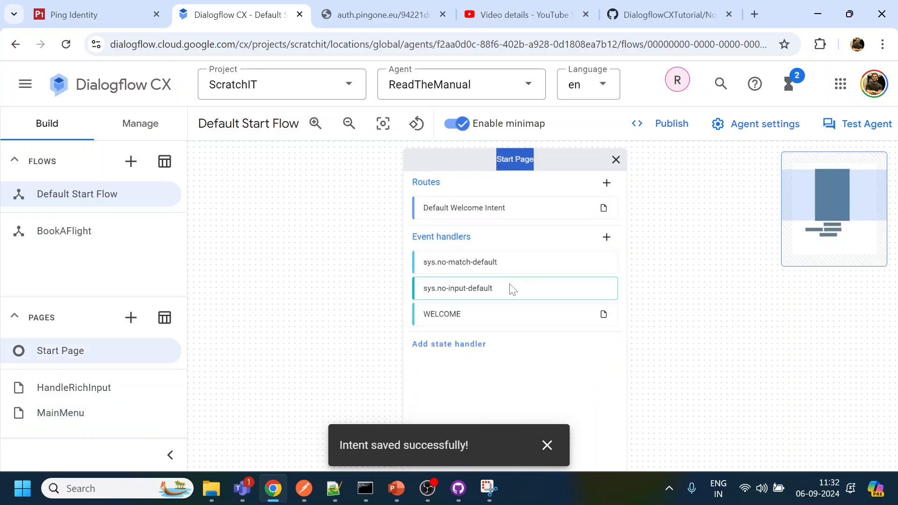
{"action": "left_click", "coordinate": [464, 208]}
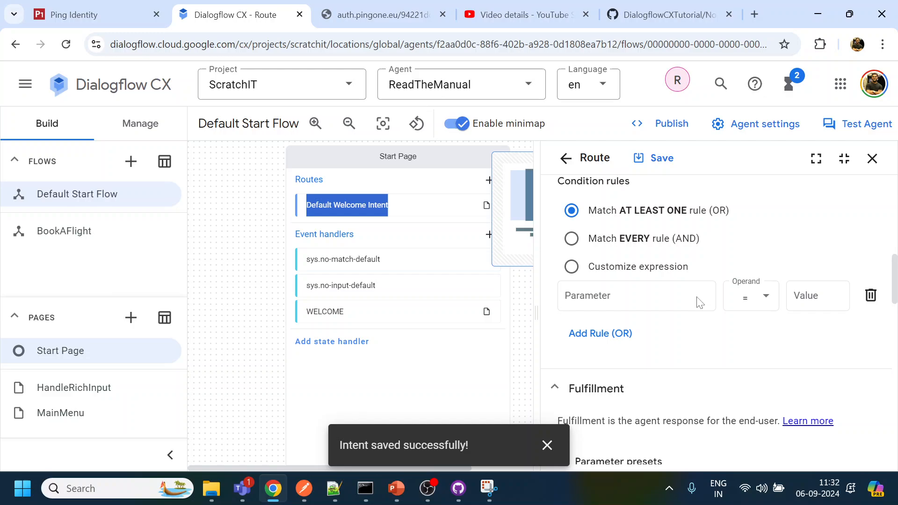
{"action": "scroll", "scroll_direction": "down", "scroll_amount": 3}
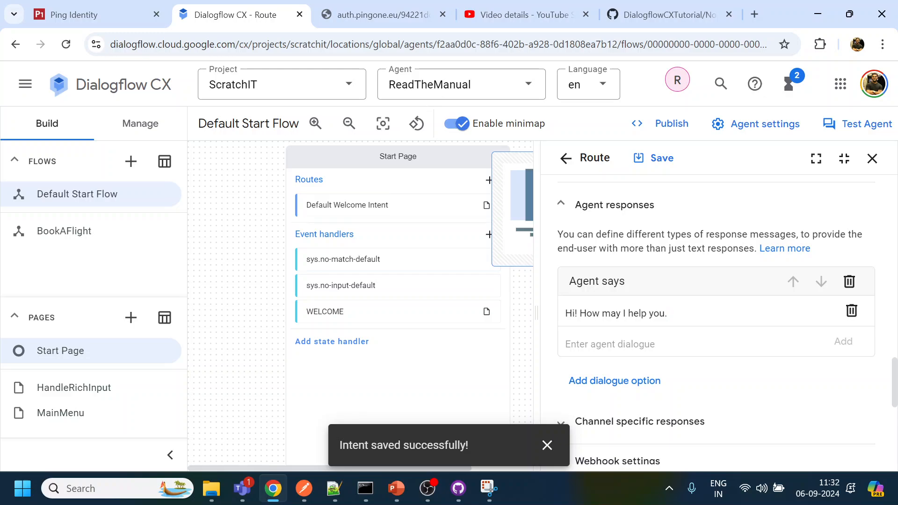
{"action": "type", "text": "Please"}
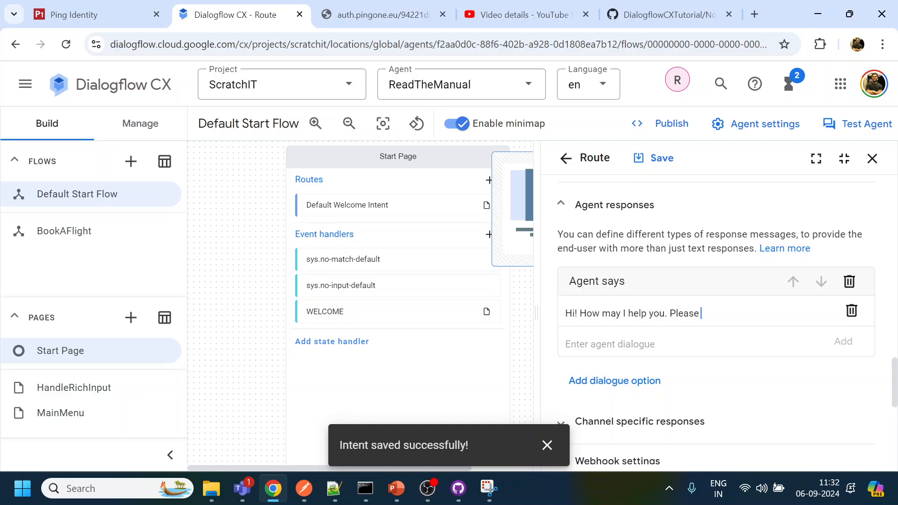
{"action": "type", "text": "say Sales"}
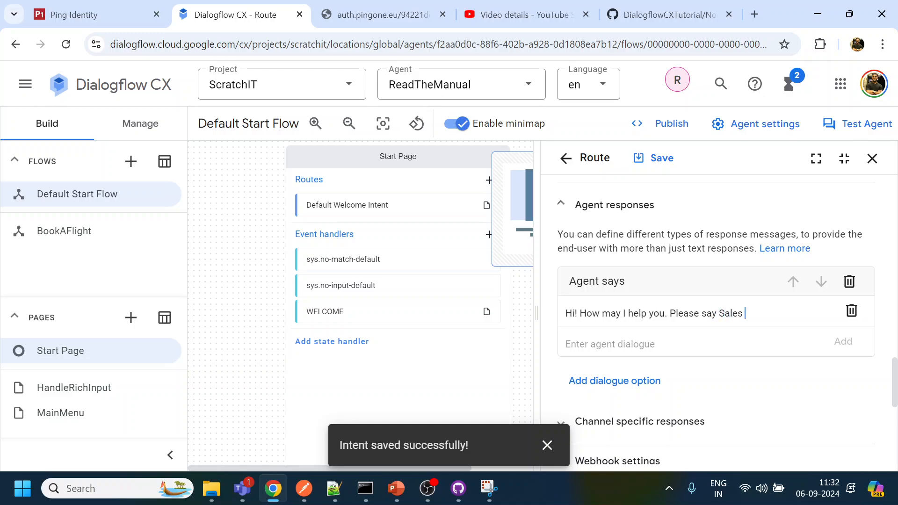
{"action": "type", "text": "or press 1"}
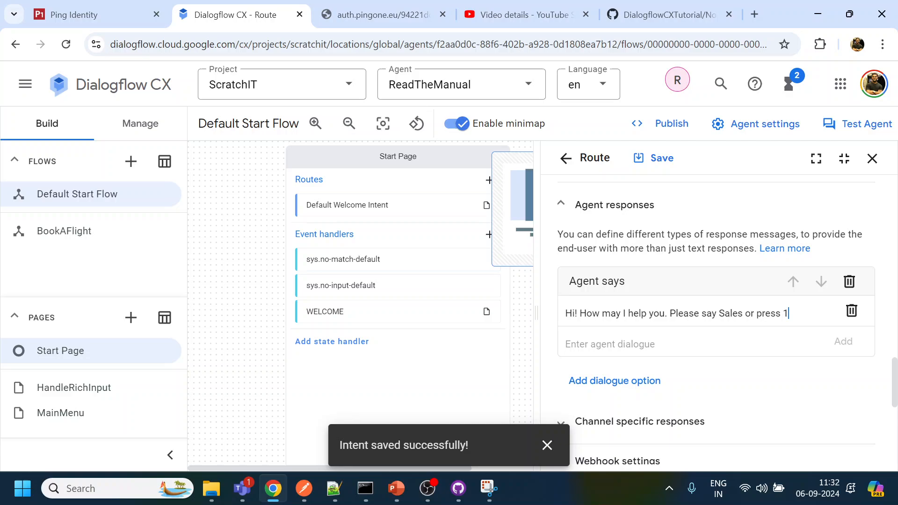
{"action": "type", "text": ", or"}
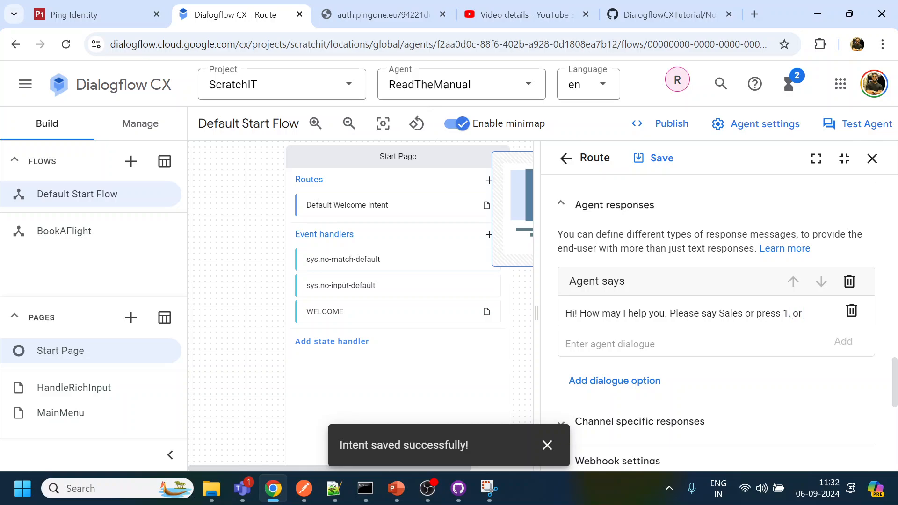
{"action": "type", "text": "Service"}
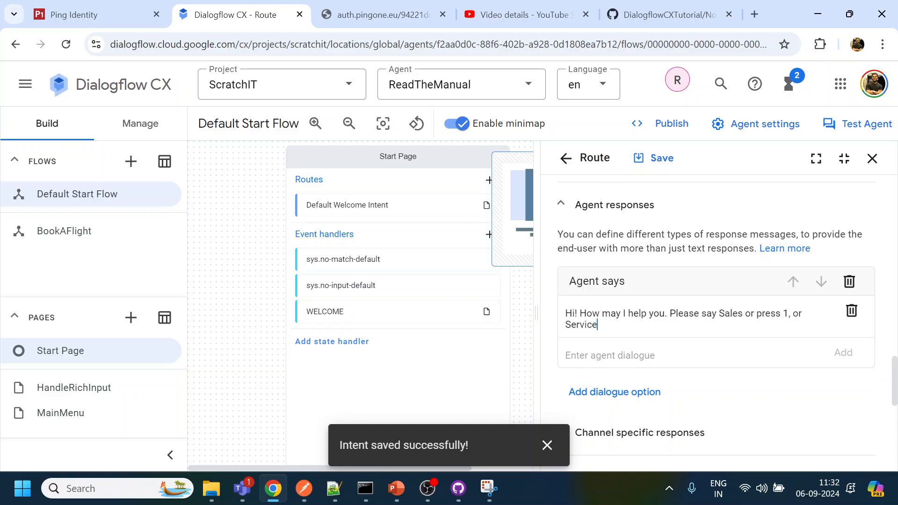
{"action": "type", "text": "or pre"}
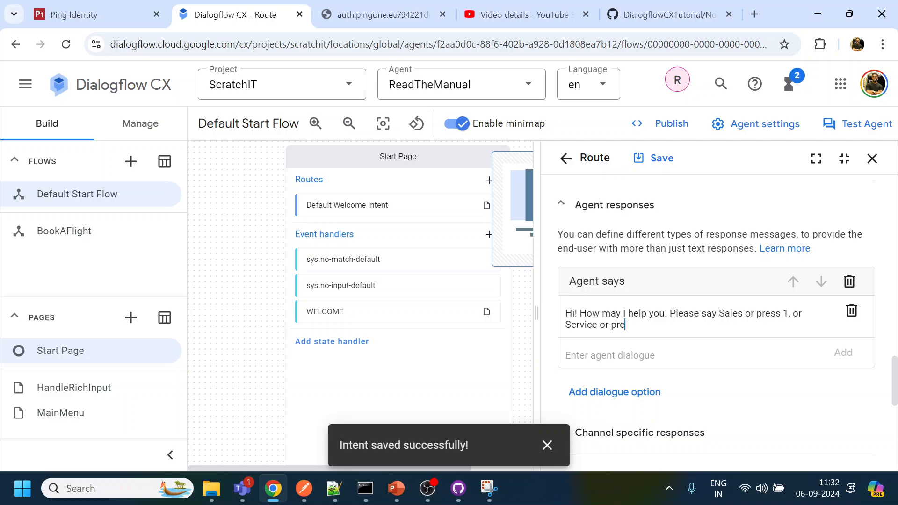
{"action": "type", "text": "ss 2."}
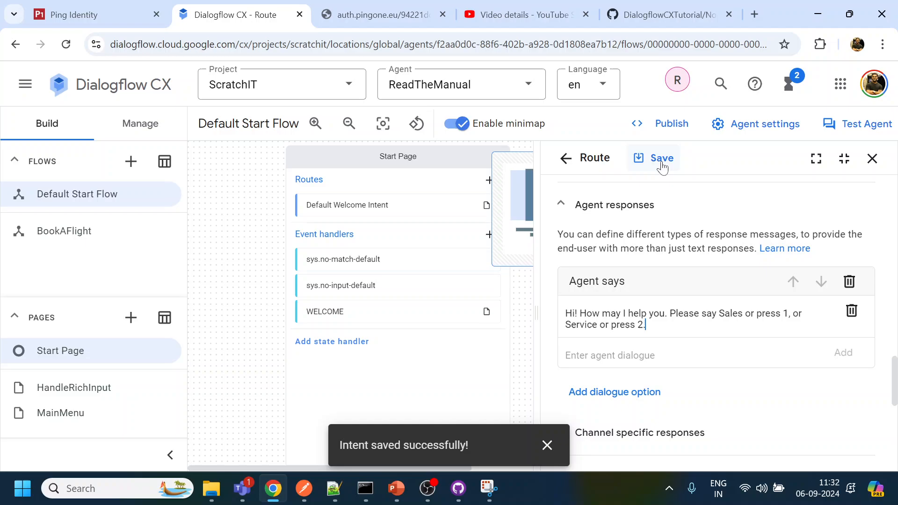
Save the welcome route changes and close the Start Page panel to show the flow map
{"action": "left_click", "coordinate": [660, 157]}
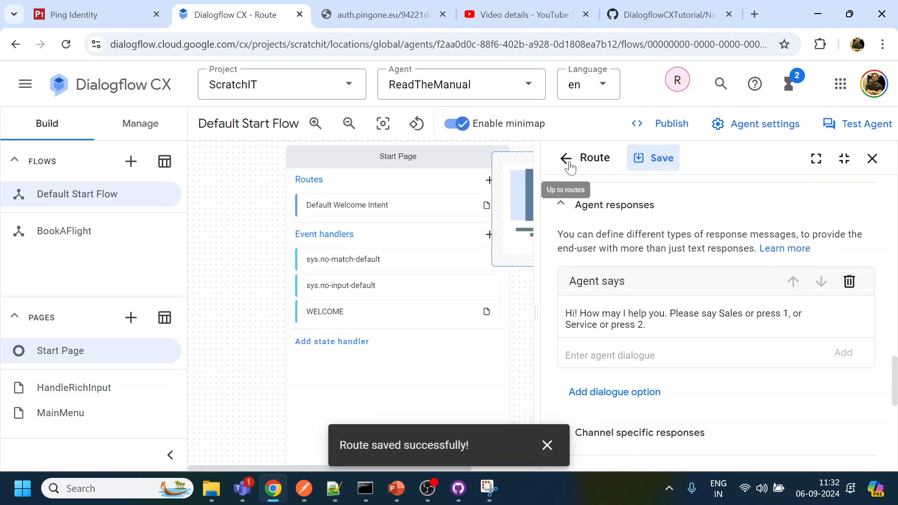
{"action": "left_click", "coordinate": [565, 158]}
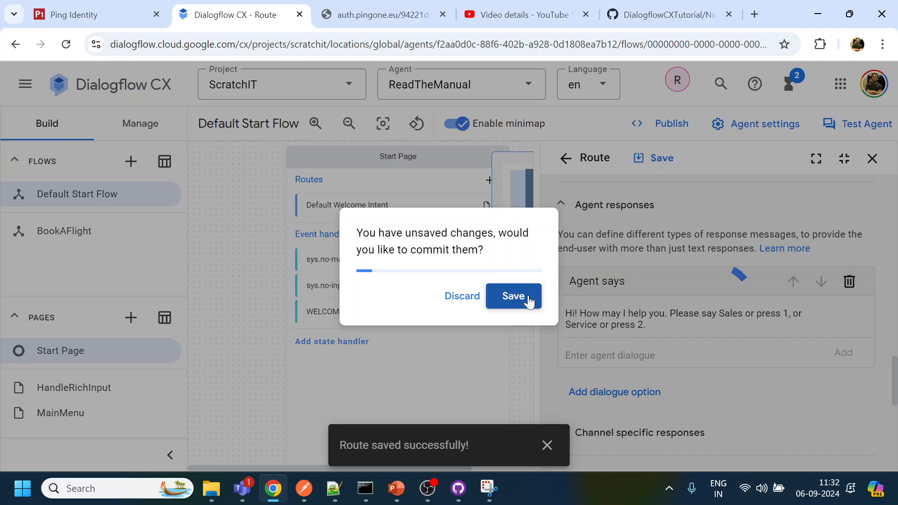
{"action": "left_click", "coordinate": [513, 296]}
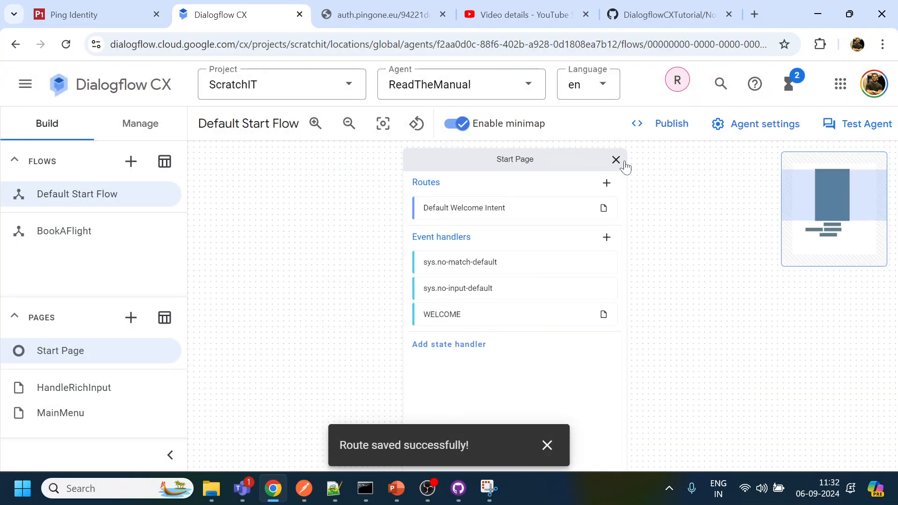
{"action": "left_click", "coordinate": [615, 159]}
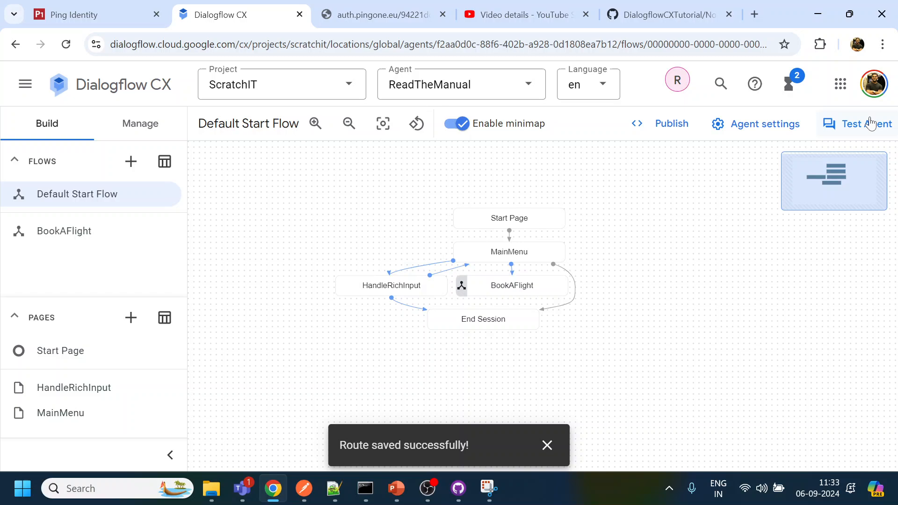
In Test Agent, greet with 'hi' and send DTMF digit 1 to reach the Sales department
{"action": "left_click", "coordinate": [866, 123]}
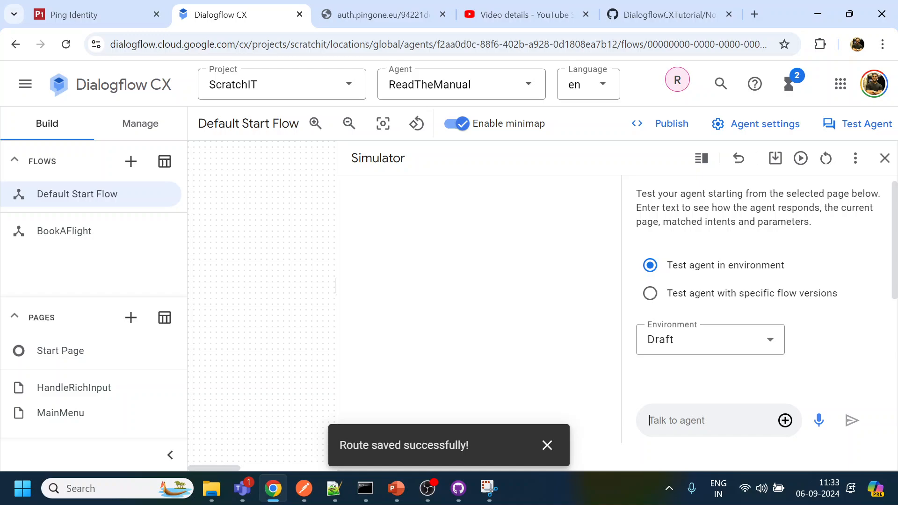
{"action": "type", "text": "hi"}
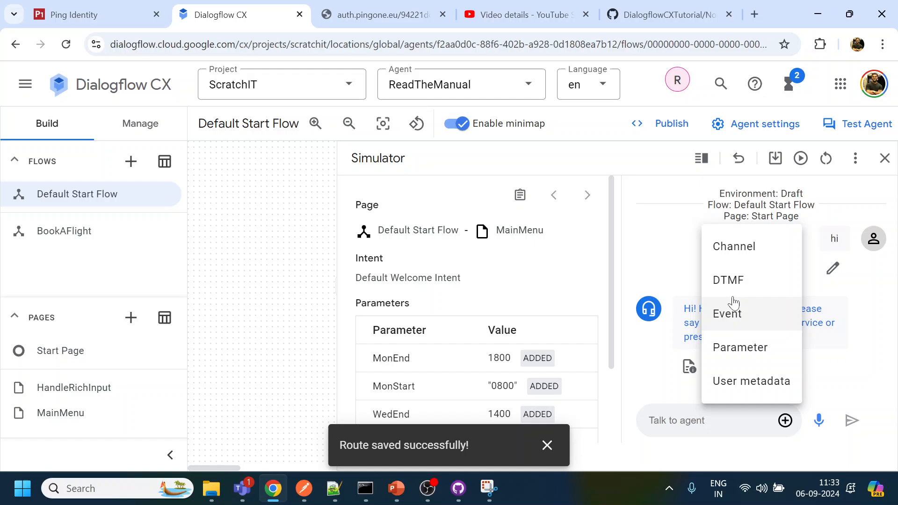
{"action": "left_click", "coordinate": [728, 279]}
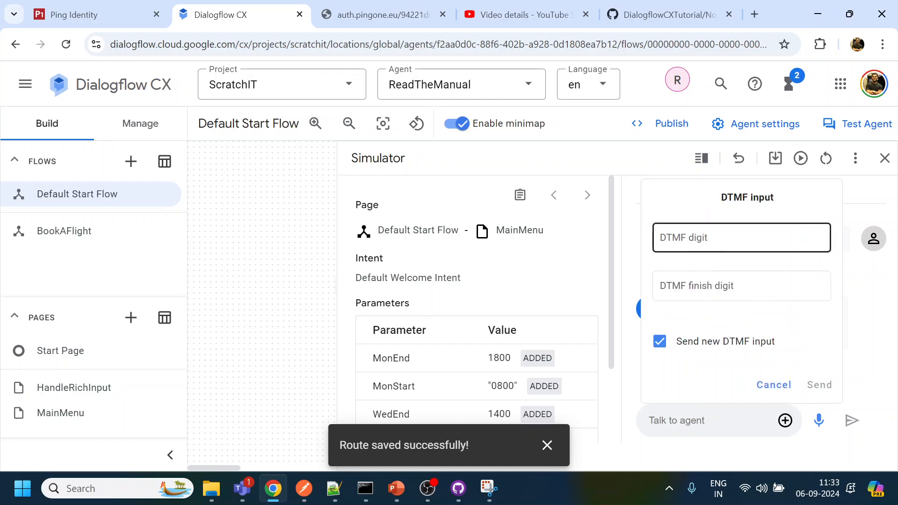
{"action": "type", "text": "1"}
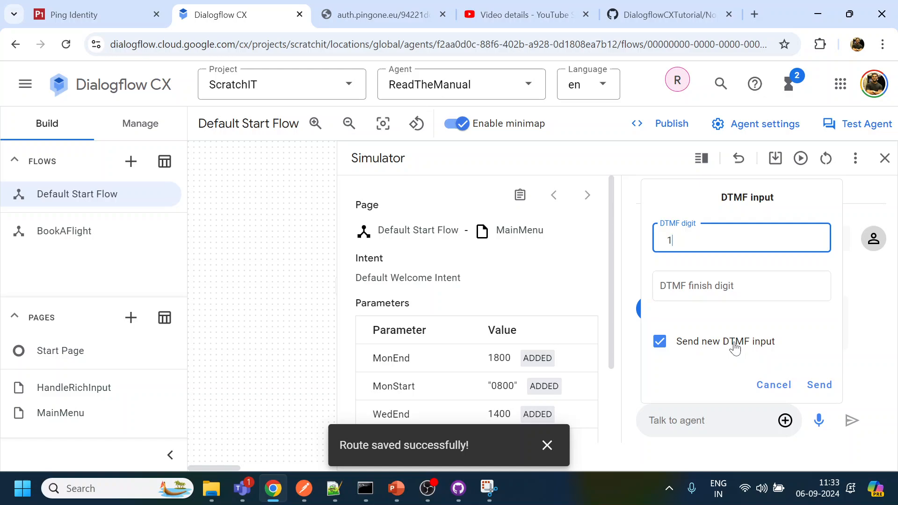
{"action": "left_click", "coordinate": [819, 384]}
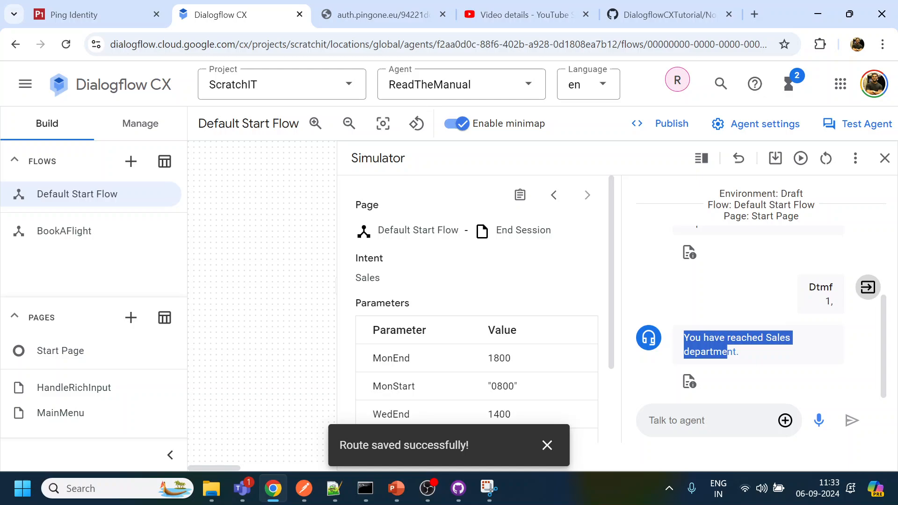
{"action": "mouse_move", "coordinate": [825, 159]}
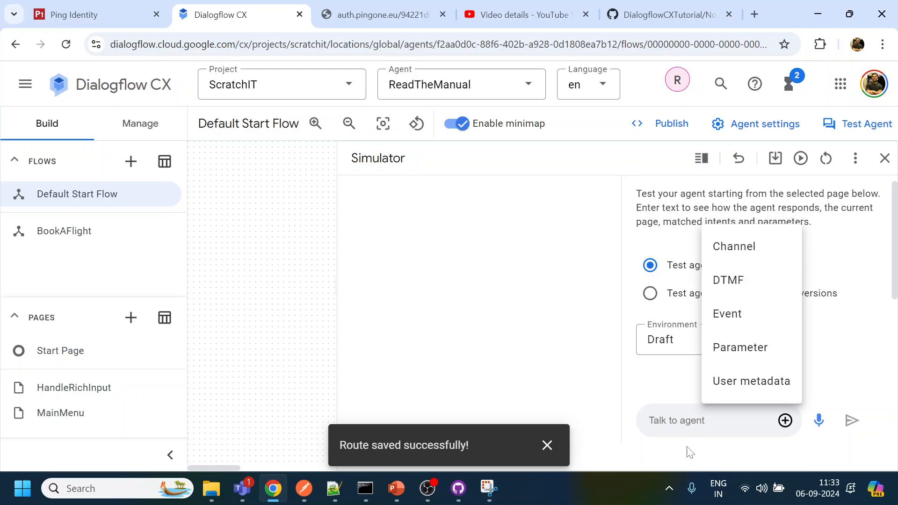
Greet again with 'hi' and send DTMF digit 2 to reach the Service department
{"action": "type", "text": "hi"}
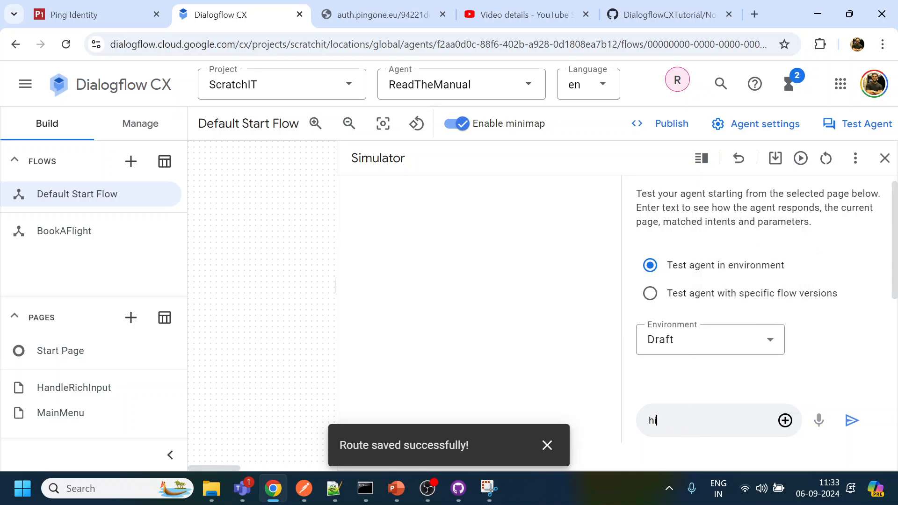
{"action": "left_click", "coordinate": [851, 420]}
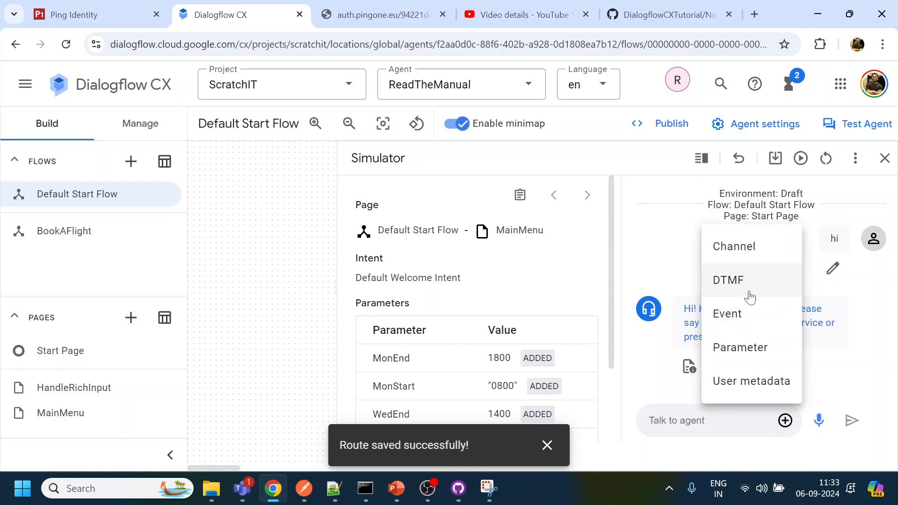
{"action": "left_click", "coordinate": [728, 279]}
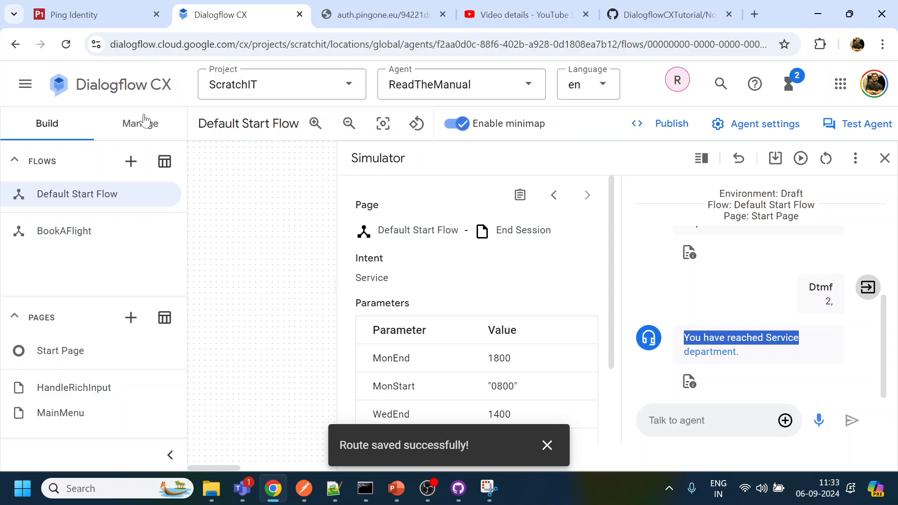
{"action": "left_click", "coordinate": [140, 124]}
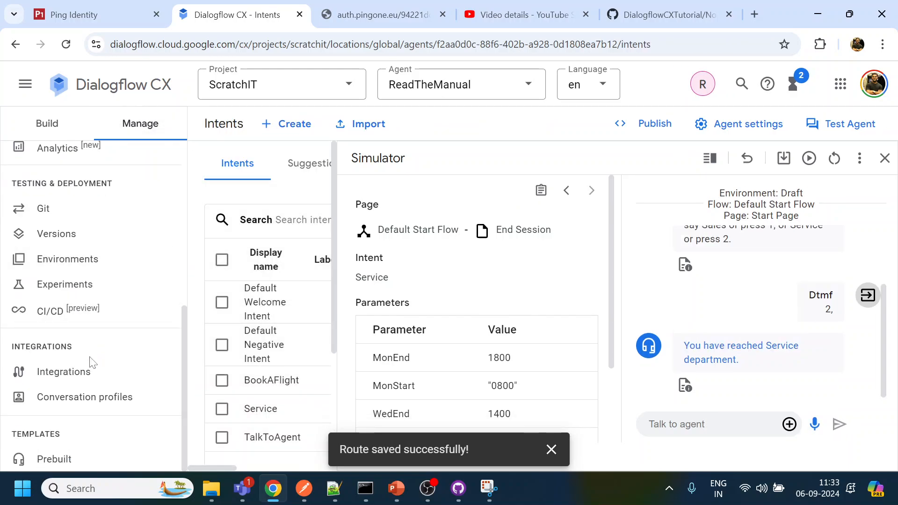
Request a new United States (+1) phone gateway number for the agent
{"action": "left_click", "coordinate": [64, 371]}
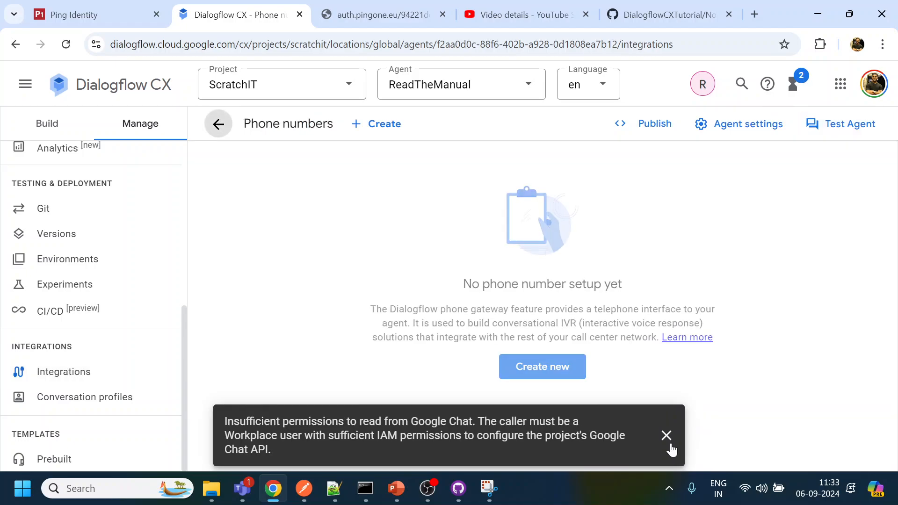
{"action": "left_click", "coordinate": [542, 367]}
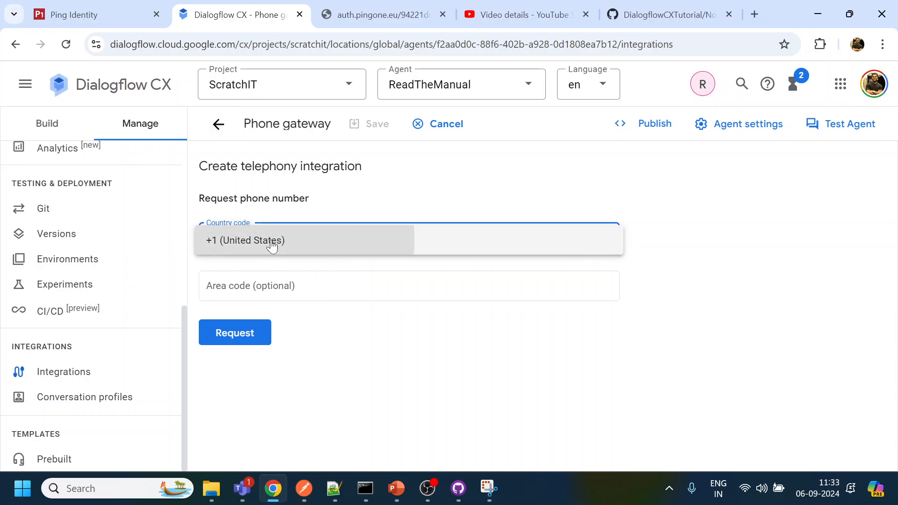
{"action": "left_click", "coordinate": [234, 333]}
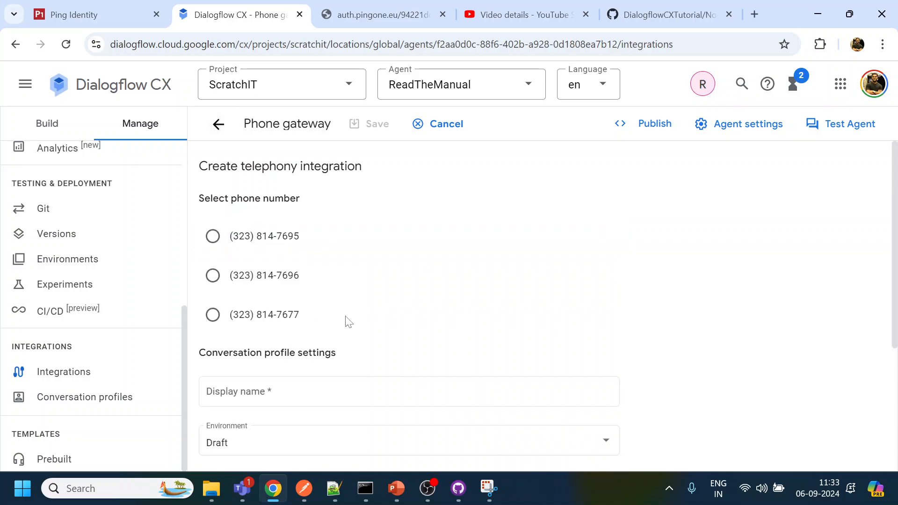
{"action": "scroll", "scroll_direction": "down", "scroll_amount": 3}
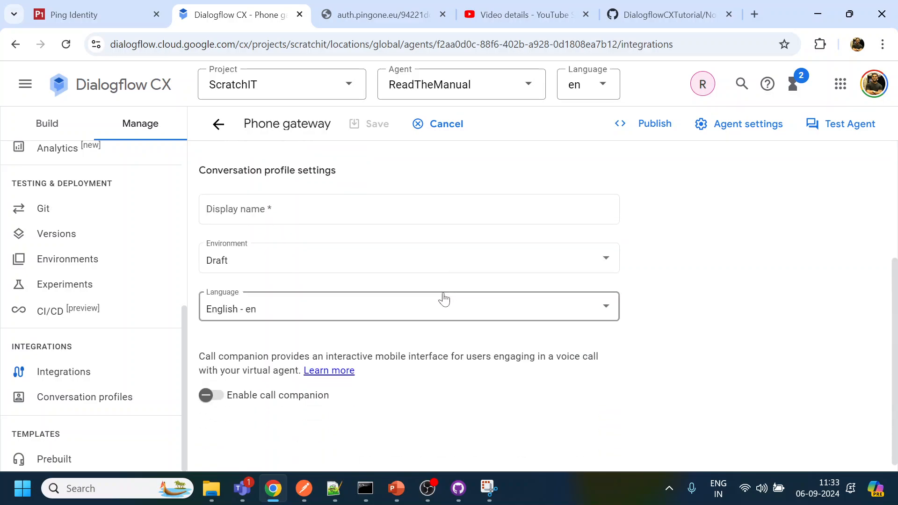
{"action": "type", "text": "rtet"}
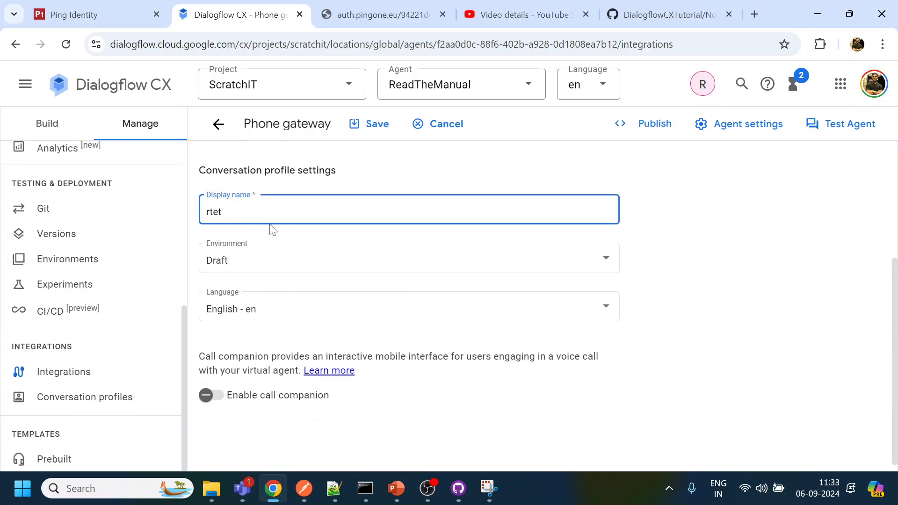
{"action": "mouse_move", "coordinate": [294, 391]}
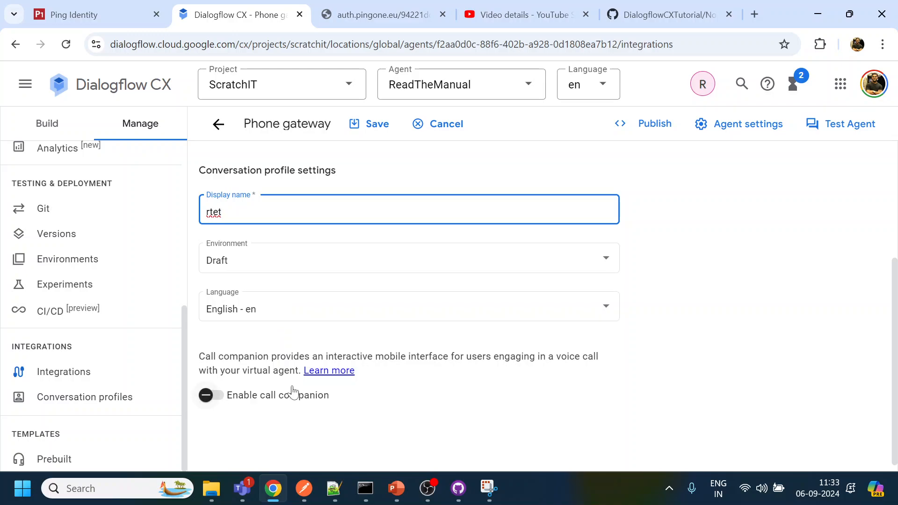
{"action": "left_click", "coordinate": [368, 124]}
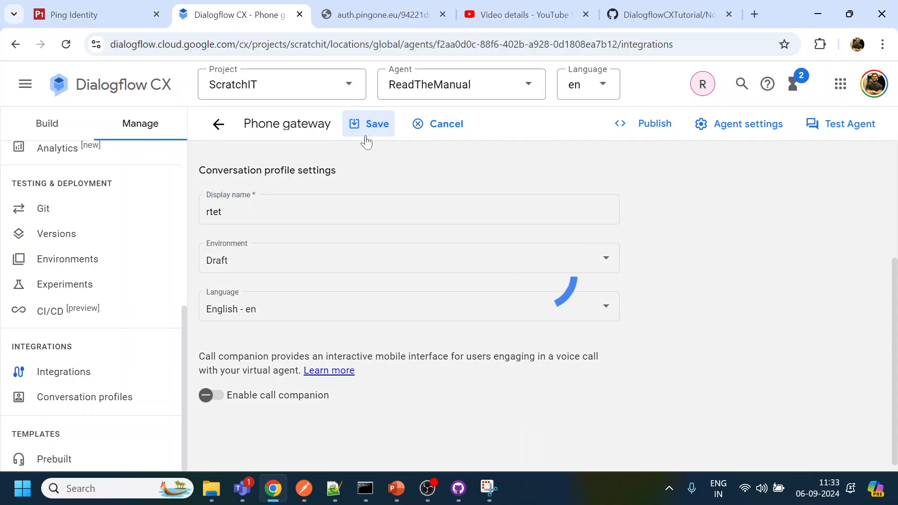
{"action": "left_click", "coordinate": [369, 124]}
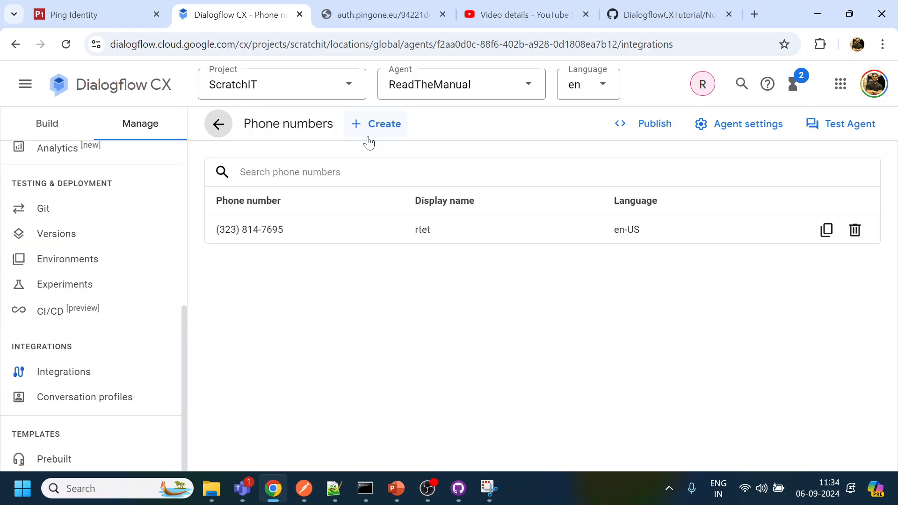
{"action": "left_click", "coordinate": [664, 14]}
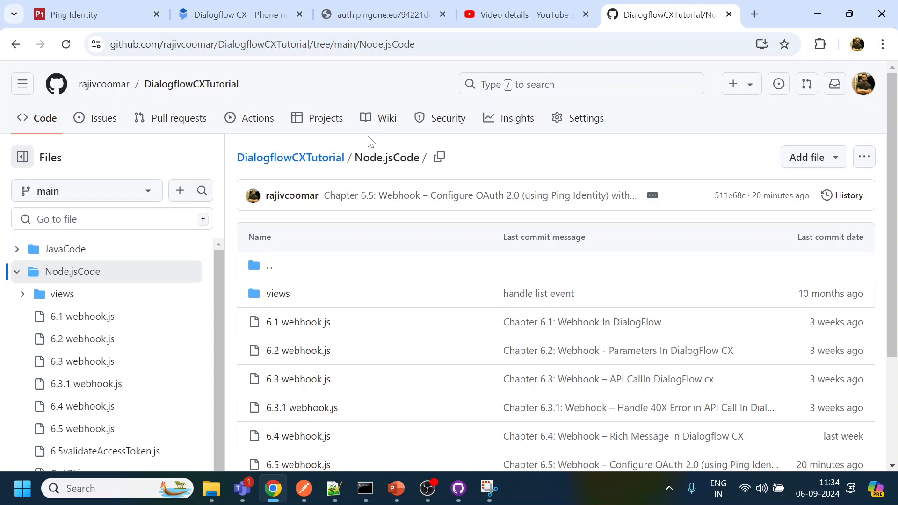
{"action": "left_click", "coordinate": [235, 14]}
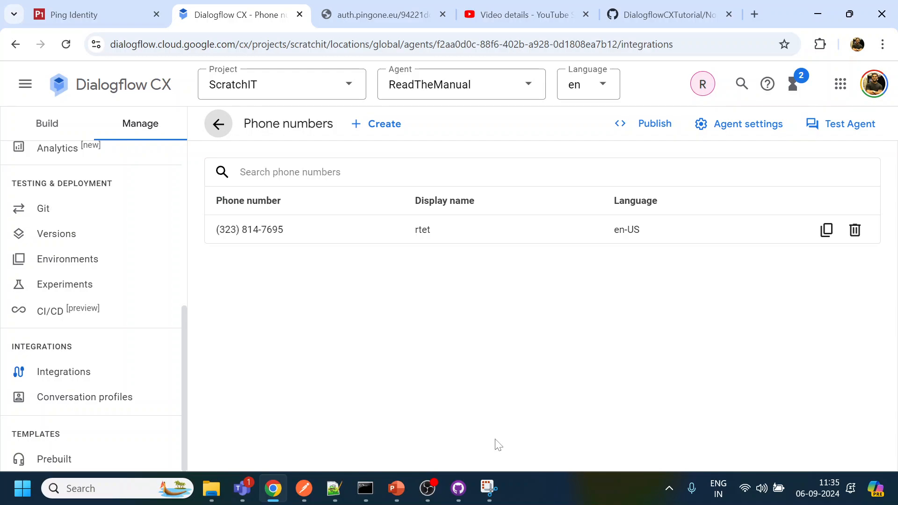
{"action": "mouse_move", "coordinate": [493, 447]}
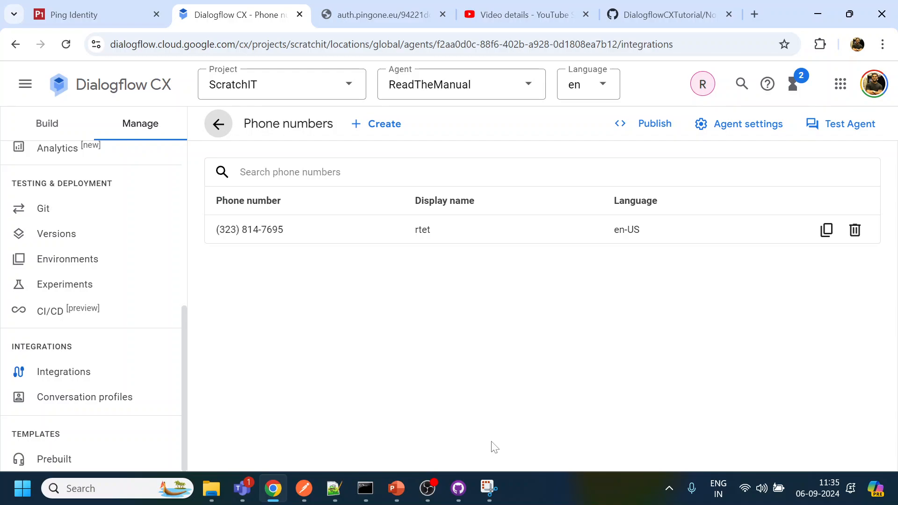
{"action": "mouse_move", "coordinate": [471, 462]}
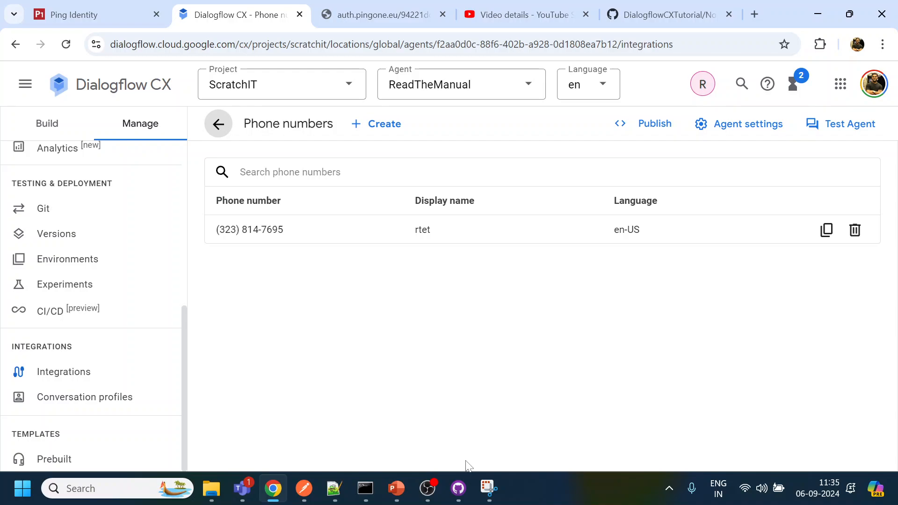
{"action": "mouse_move", "coordinate": [454, 476]}
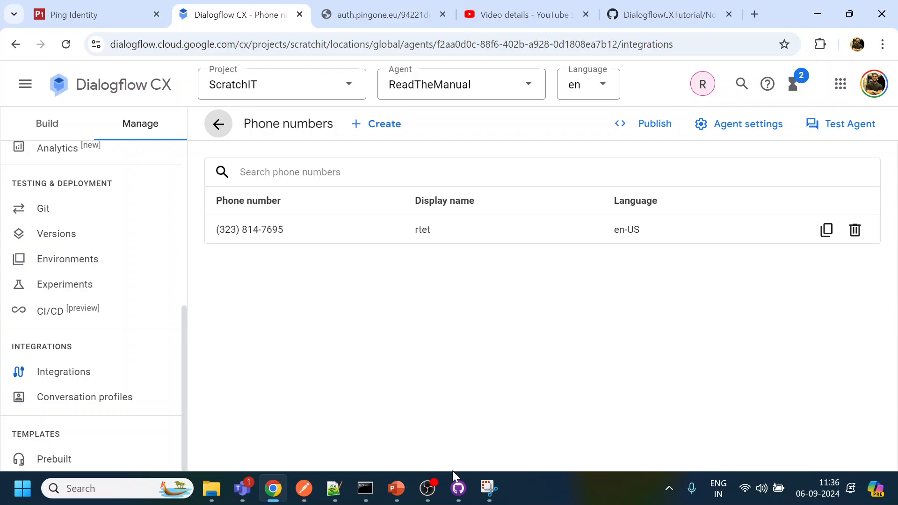
Review the empty conversation history flow analysis in table form
{"action": "left_click", "coordinate": [444, 200]}
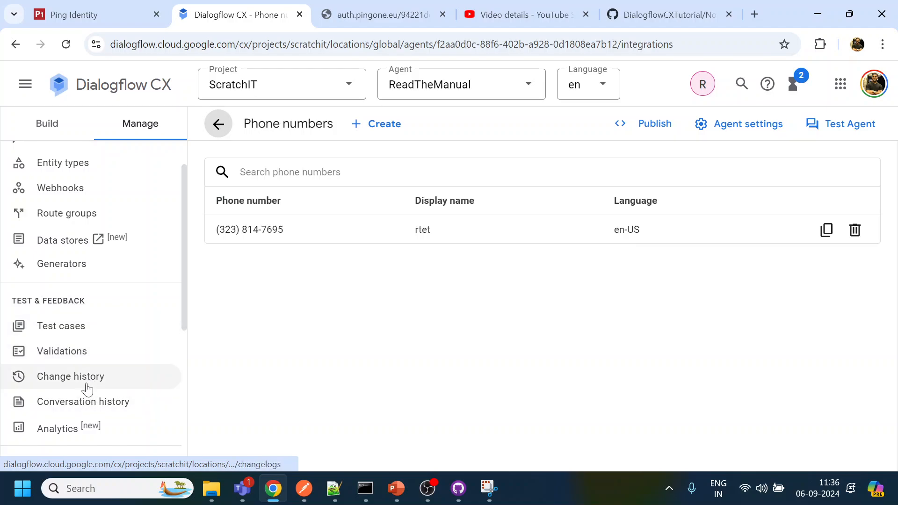
{"action": "left_click", "coordinate": [83, 401]}
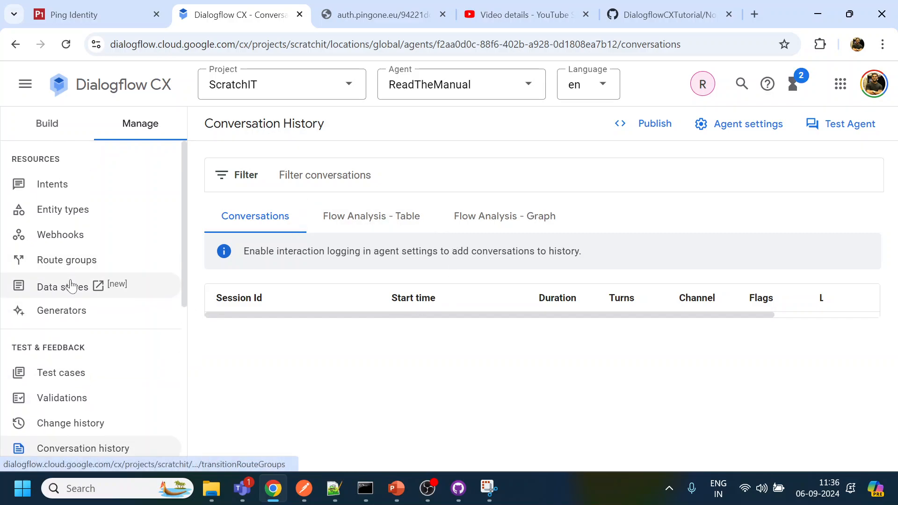
{"action": "scroll", "scroll_direction": "down", "scroll_amount": 3}
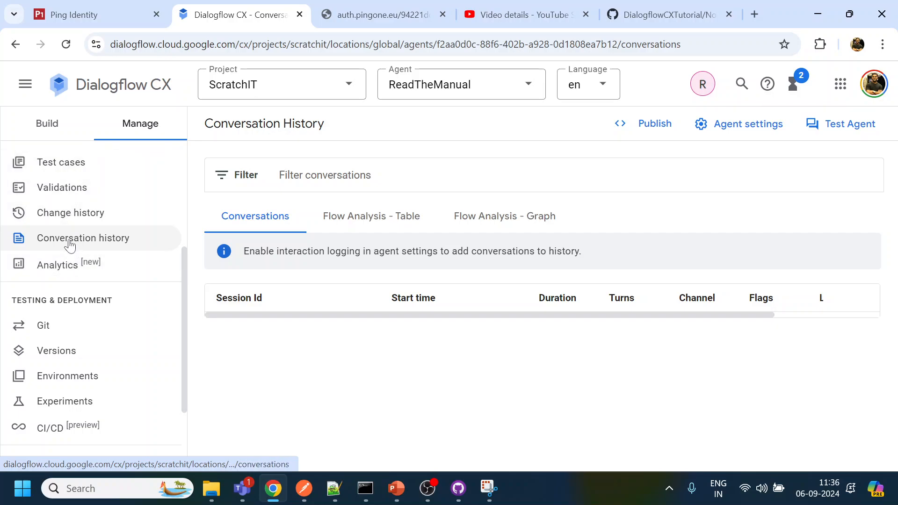
{"action": "left_click", "coordinate": [371, 216]}
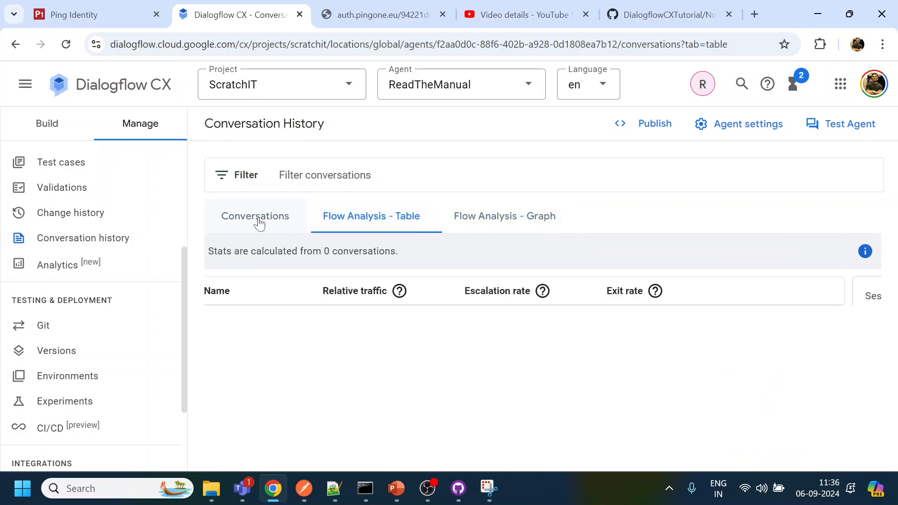
Bring up the Analytics dashboard reporting 29 outcomes: 15 End Interaction, 14 Other
{"action": "left_click", "coordinate": [255, 216]}
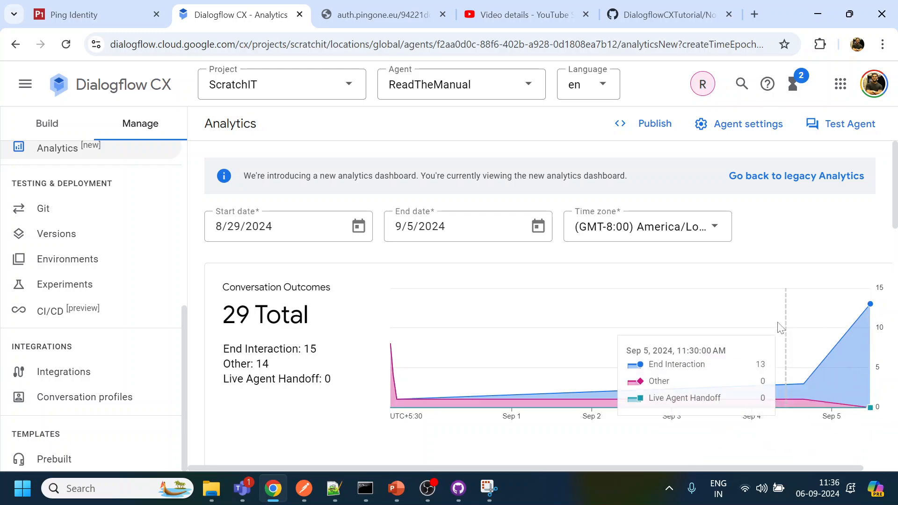
{"action": "scroll", "scroll_direction": "down", "scroll_amount": 3}
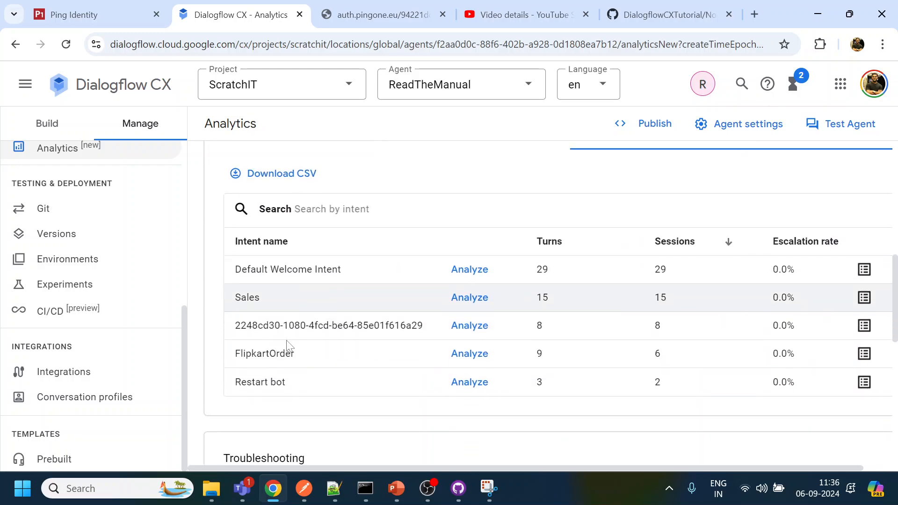
{"action": "scroll", "scroll_direction": "down", "scroll_amount": 3}
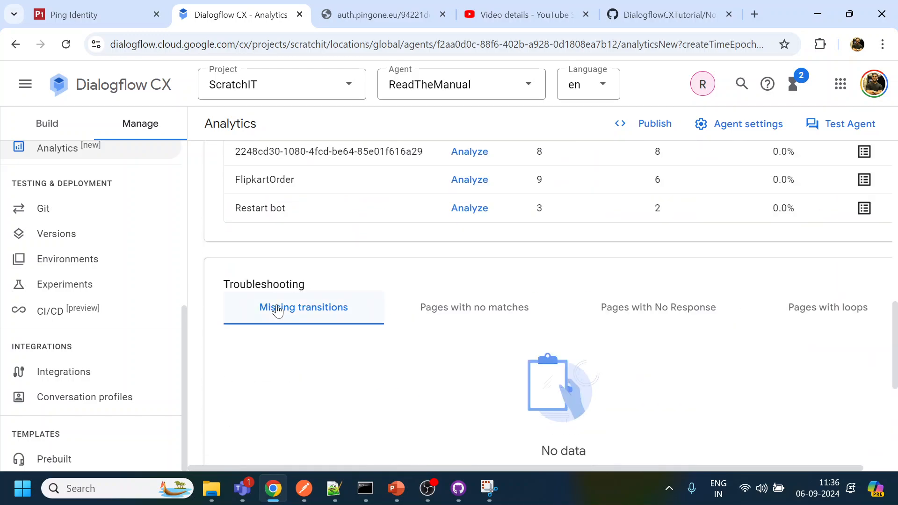
{"action": "scroll", "scroll_direction": "up", "scroll_amount": 3}
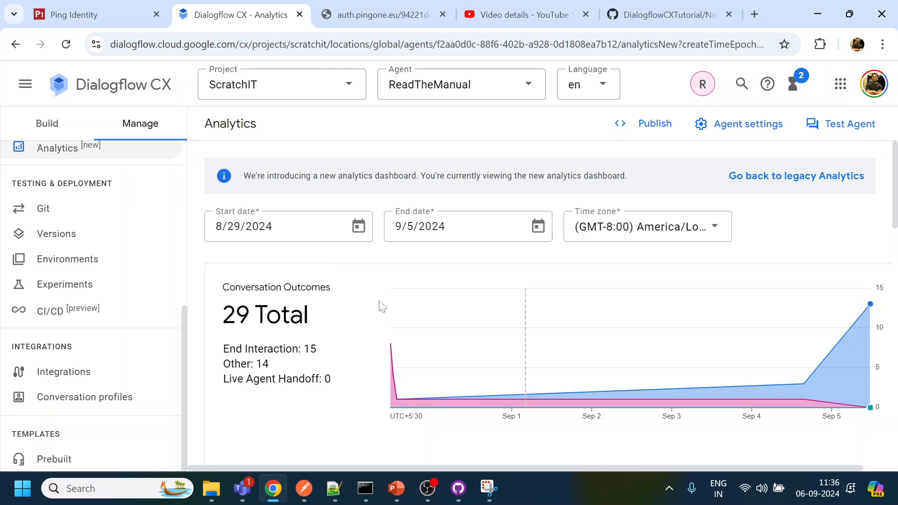
{"action": "mouse_move", "coordinate": [50, 310]}
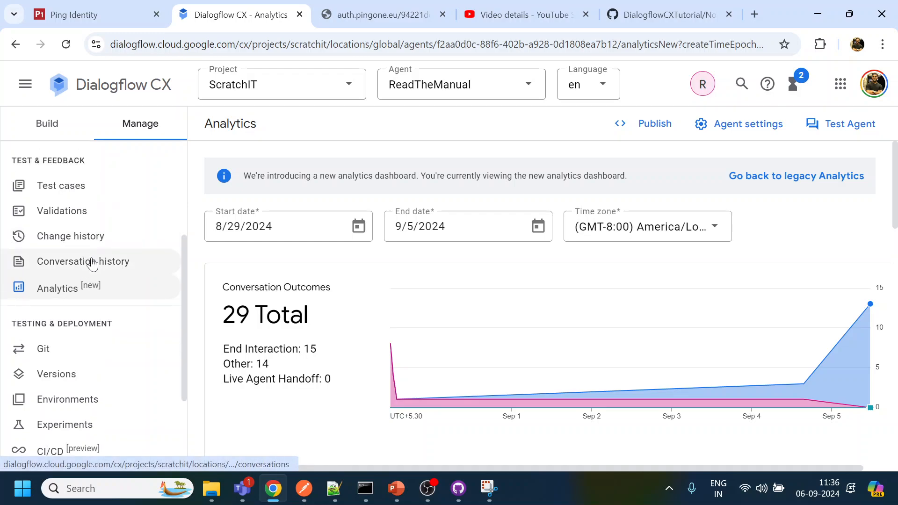
Show the conversation history flow analysis as a graph with relative traffic or exit rate options
{"action": "left_click", "coordinate": [83, 261]}
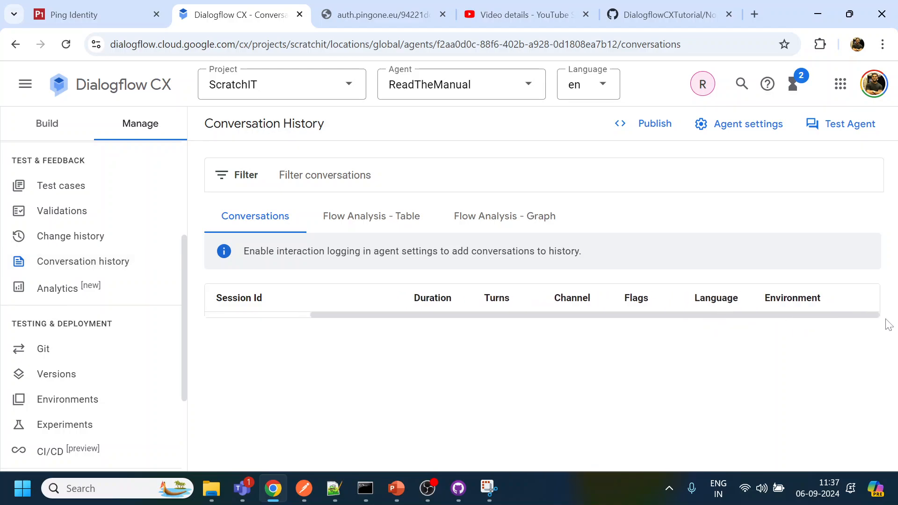
{"action": "left_click", "coordinate": [370, 216]}
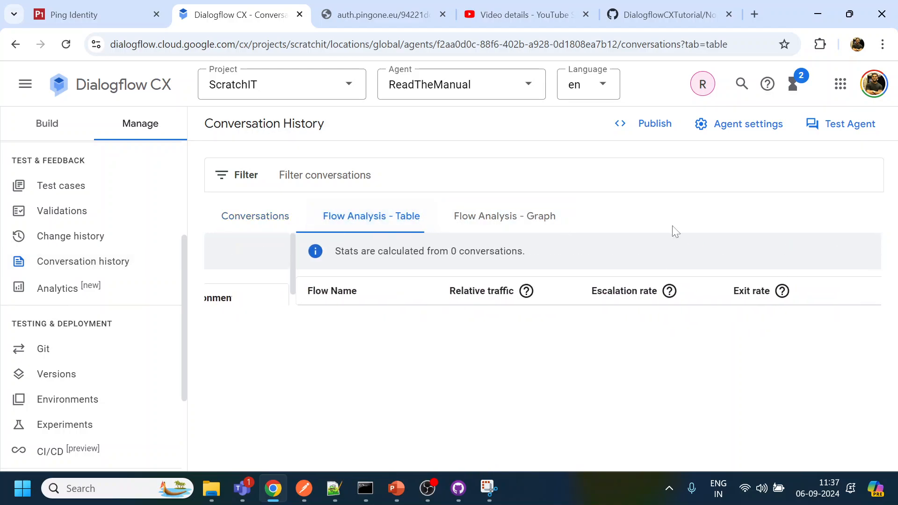
{"action": "left_click", "coordinate": [504, 216]}
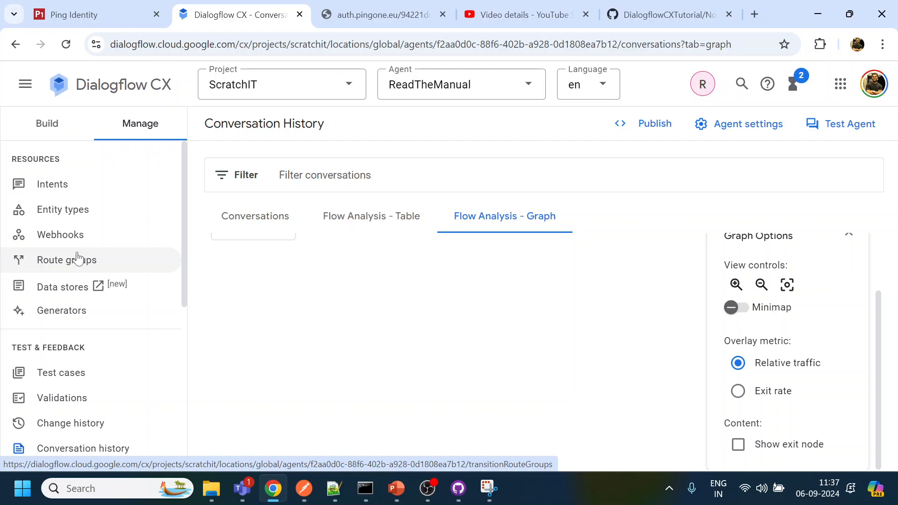
{"action": "mouse_move", "coordinate": [40, 194]}
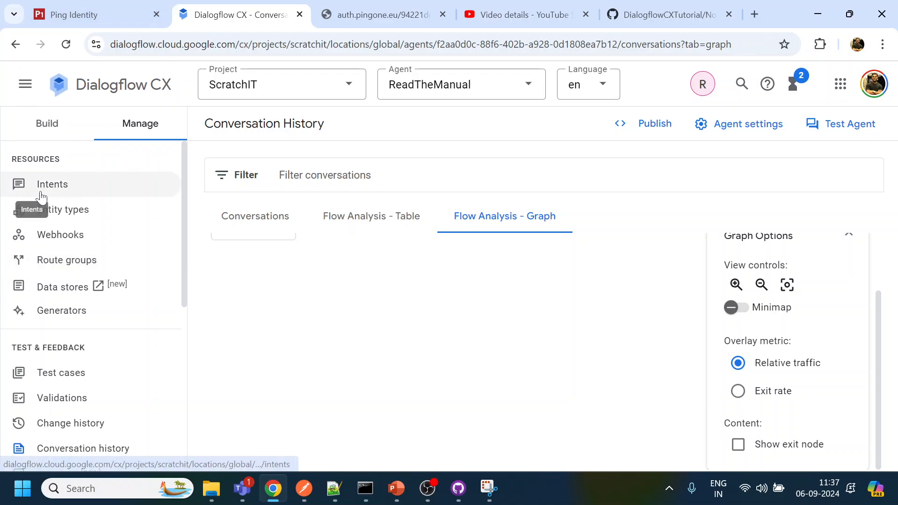
View the Service intent's DTMF pattern of 2 and cancel back to the intents list unchanged
{"action": "left_click", "coordinate": [52, 184]}
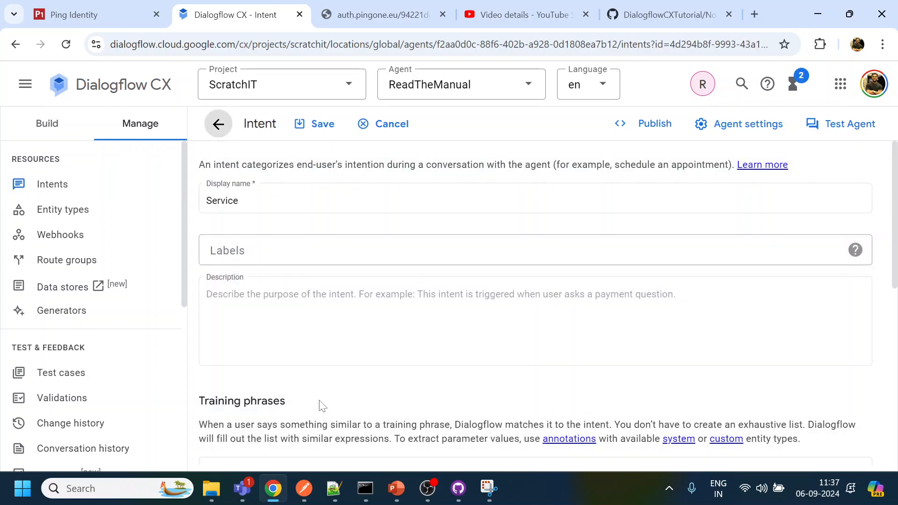
{"action": "scroll", "scroll_direction": "down", "scroll_amount": 3}
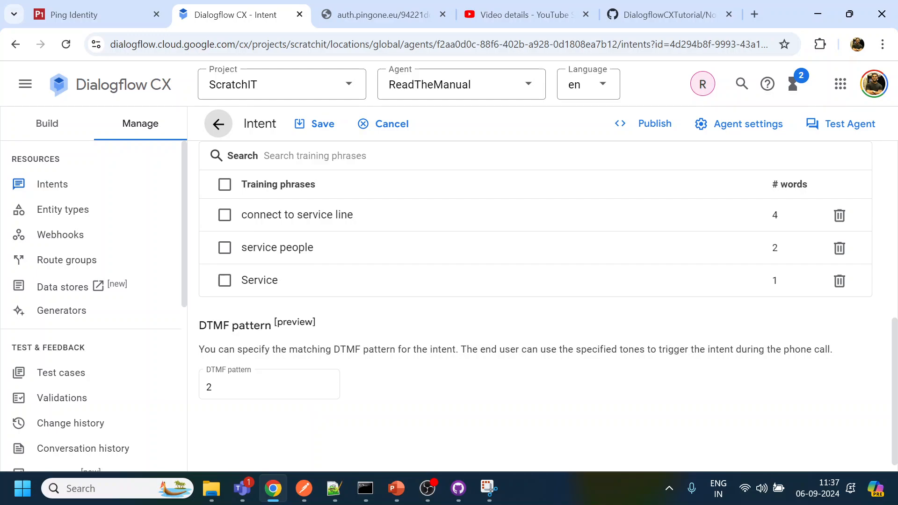
{"action": "mouse_move", "coordinate": [223, 407]}
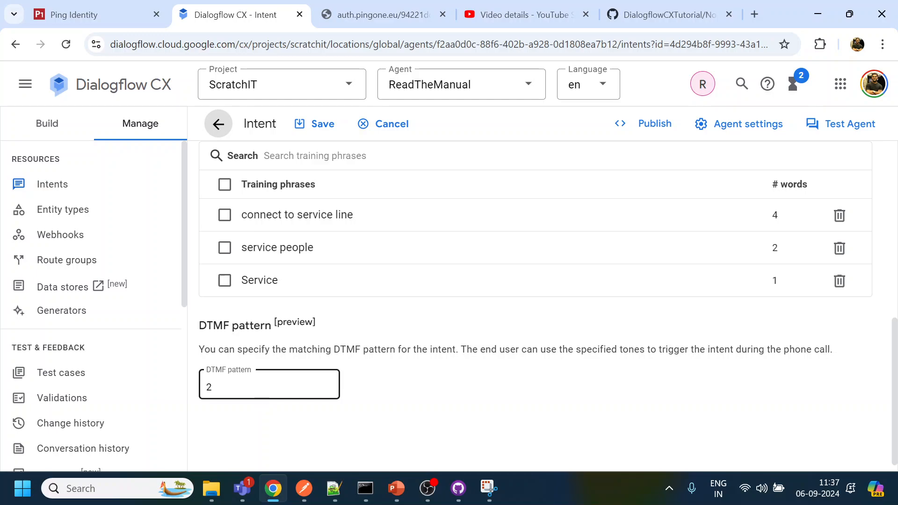
{"action": "left_click", "coordinate": [278, 184]}
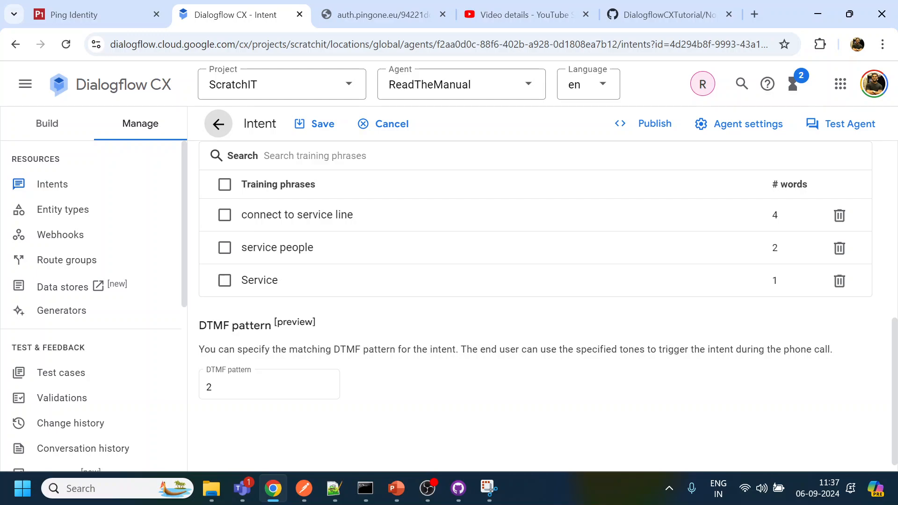
{"action": "mouse_move", "coordinate": [272, 414]}
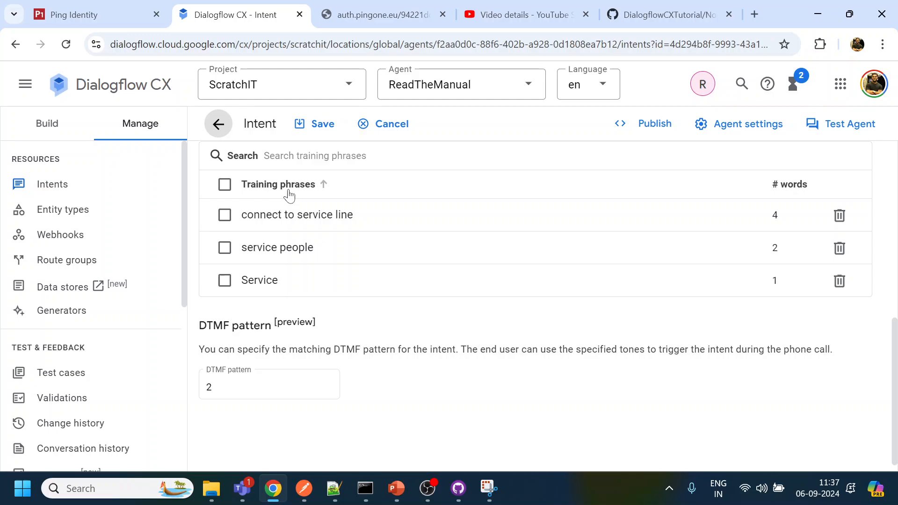
{"action": "mouse_move", "coordinate": [335, 175]}
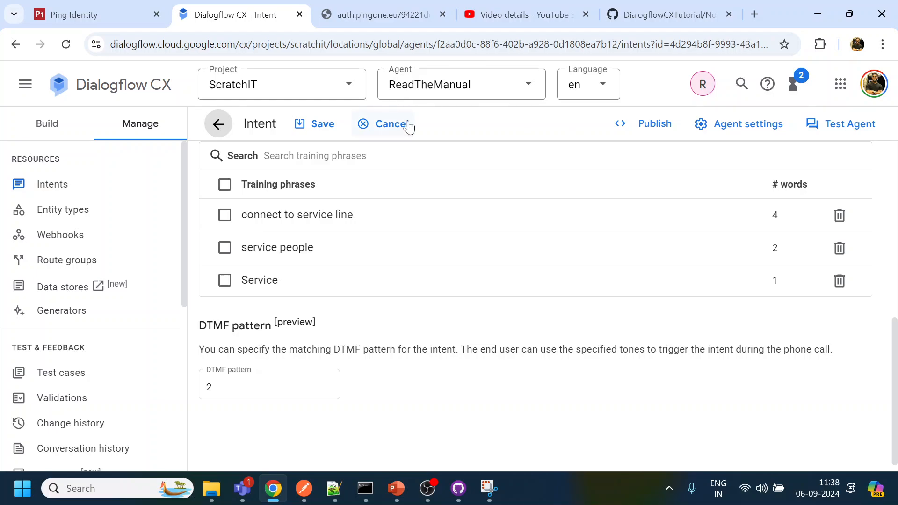
{"action": "left_click", "coordinate": [386, 124]}
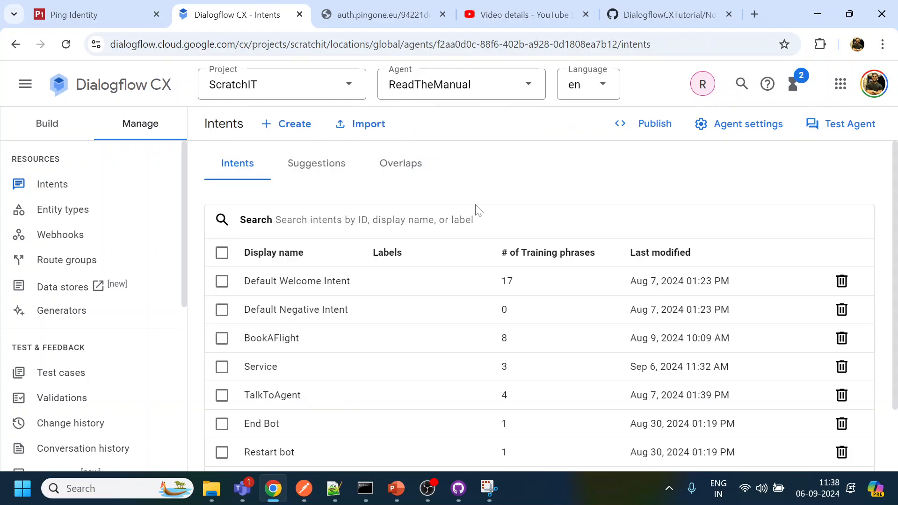